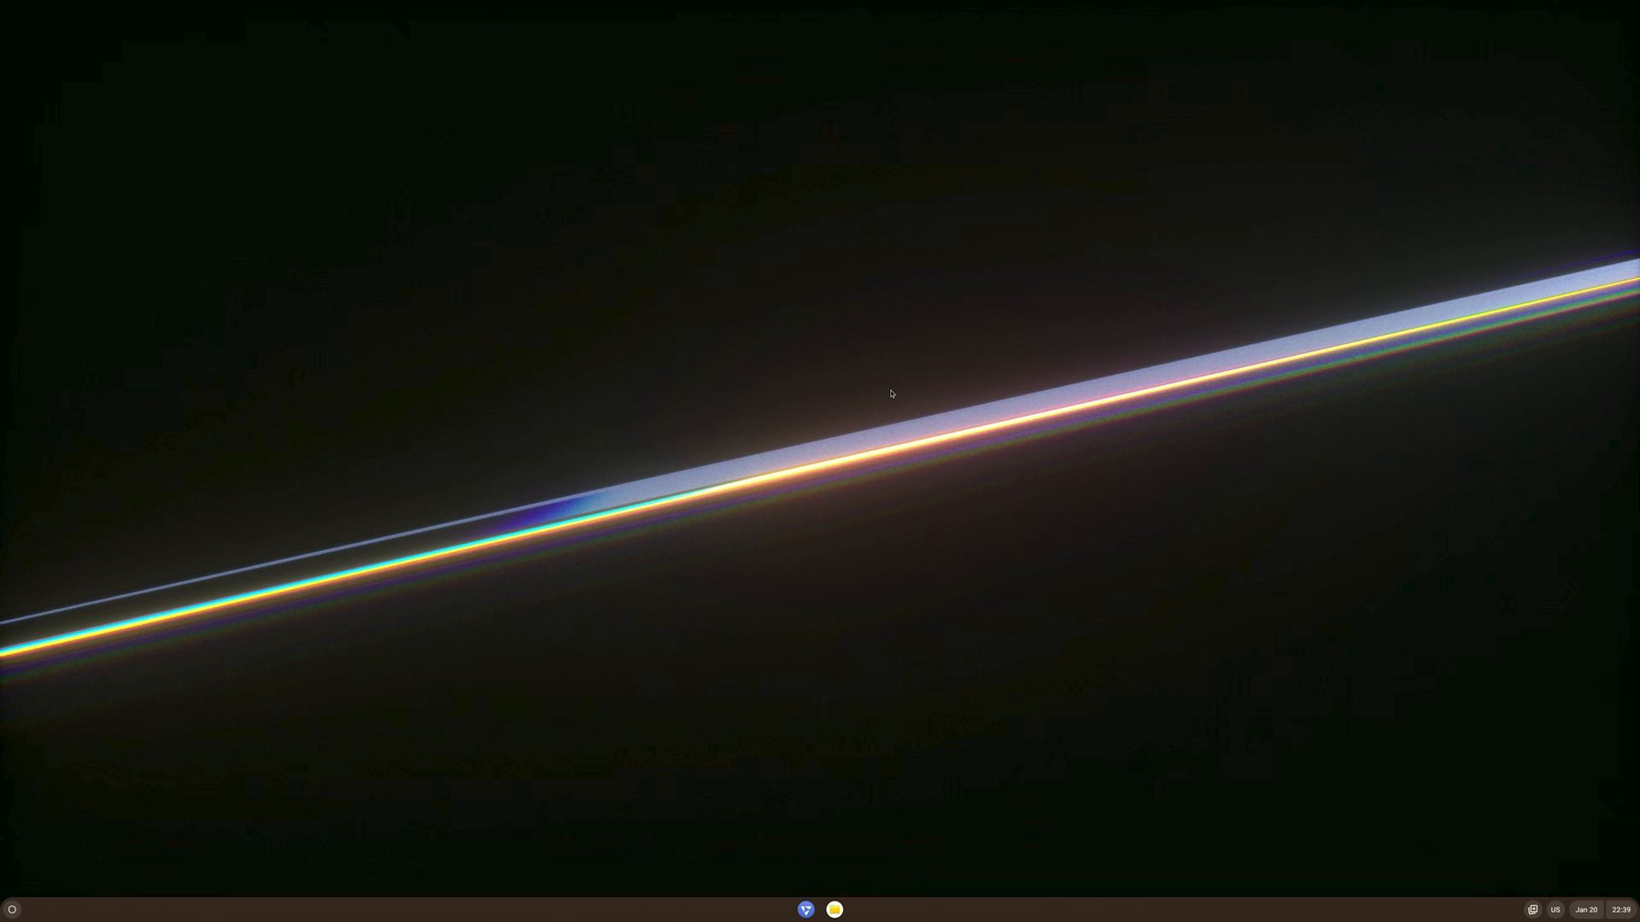
# - Reach the full FydeOS Settings window via the shelf's Quick Settings gear
pyautogui.click(1584, 910)
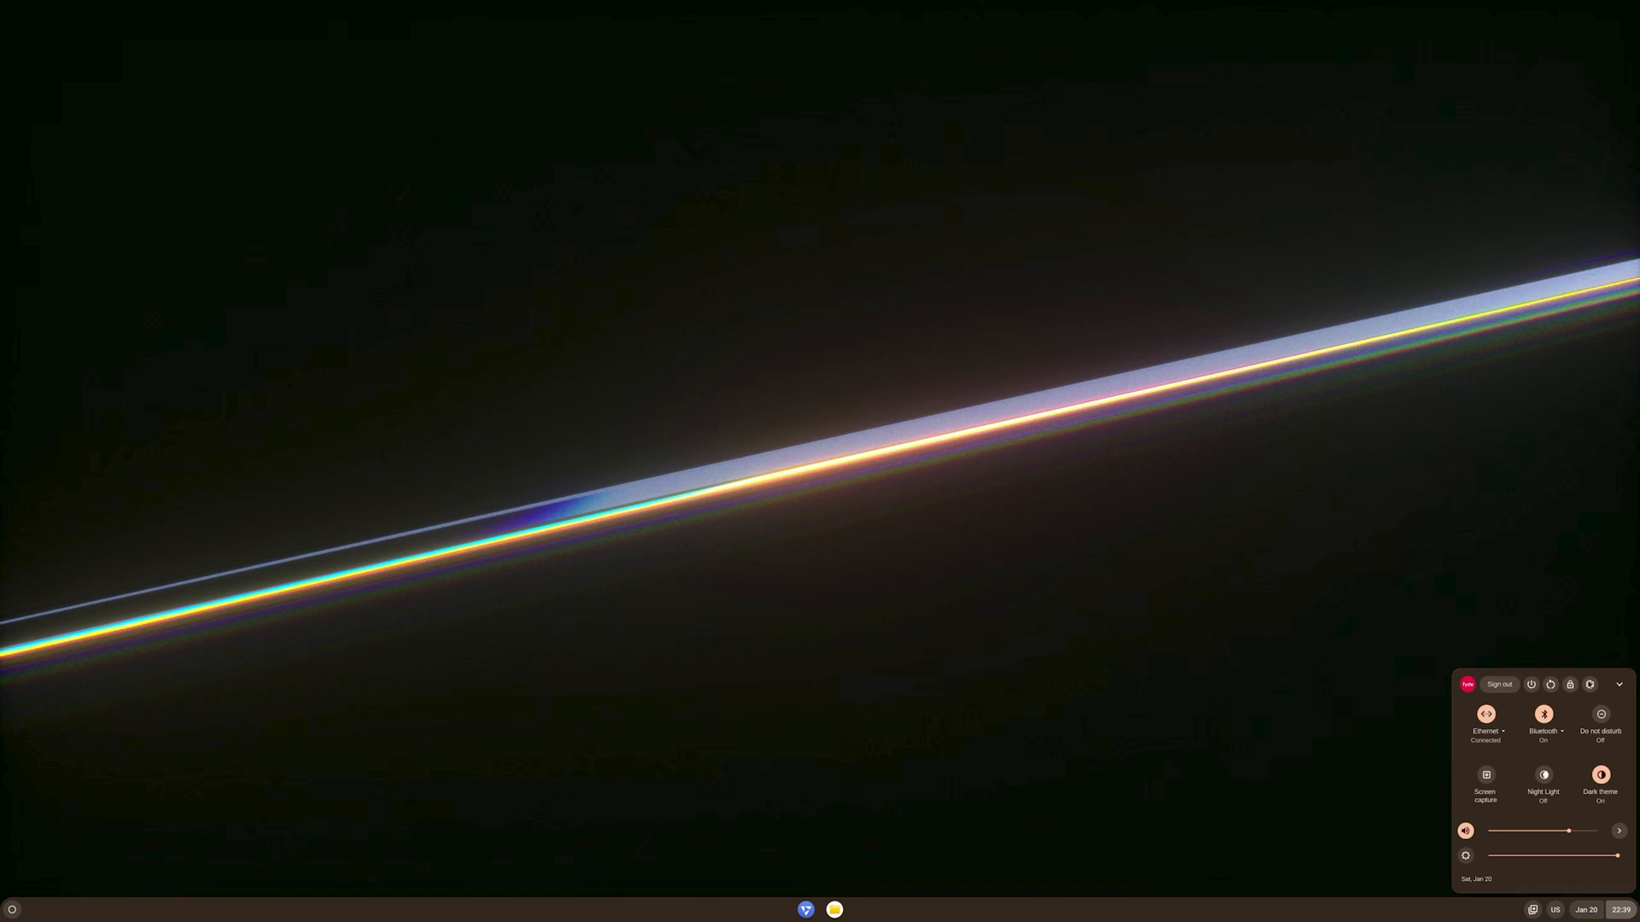
pyautogui.click(1589, 685)
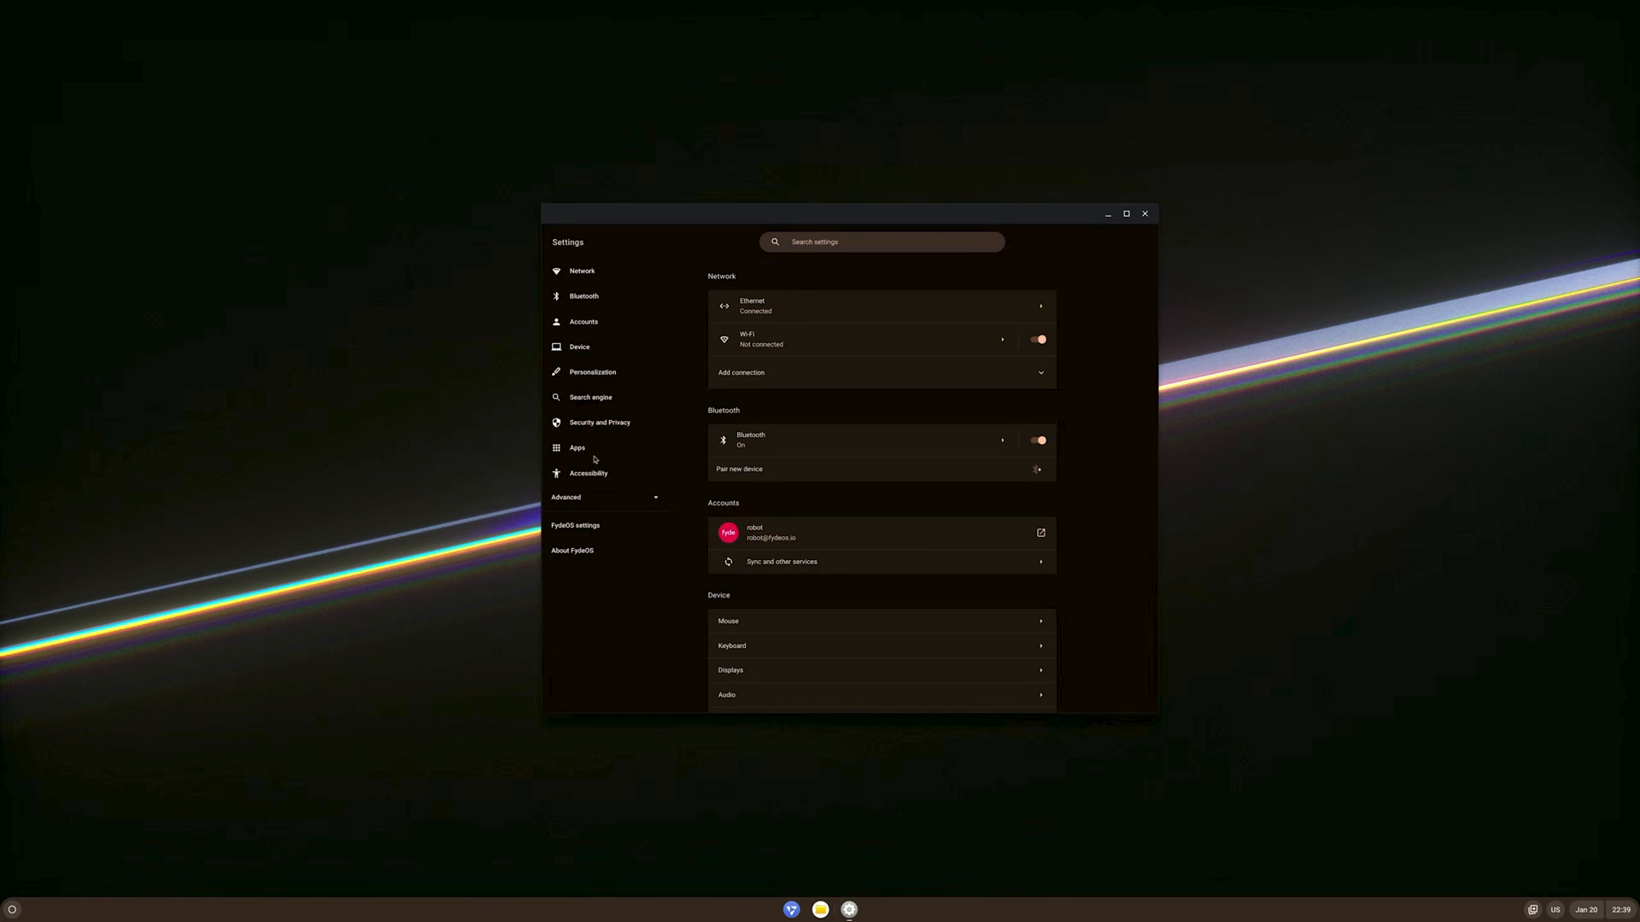
# - Review Displays under Device showing 3840 x 2160 at 60 Hz, then close Settings
pyautogui.click(579, 346)
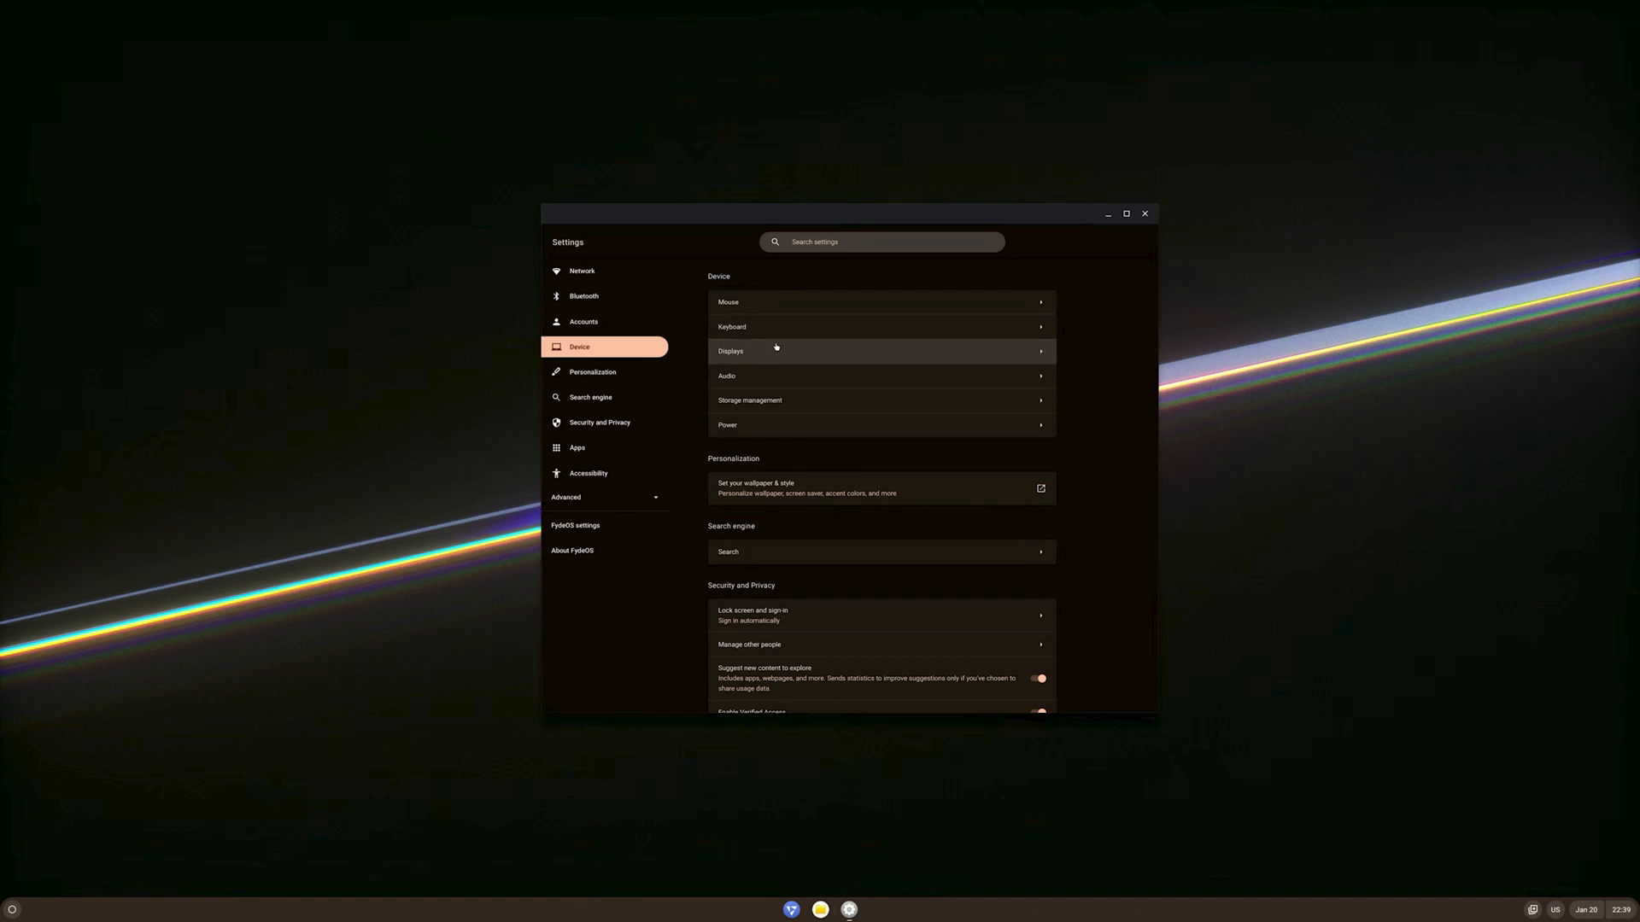
pyautogui.click(880, 350)
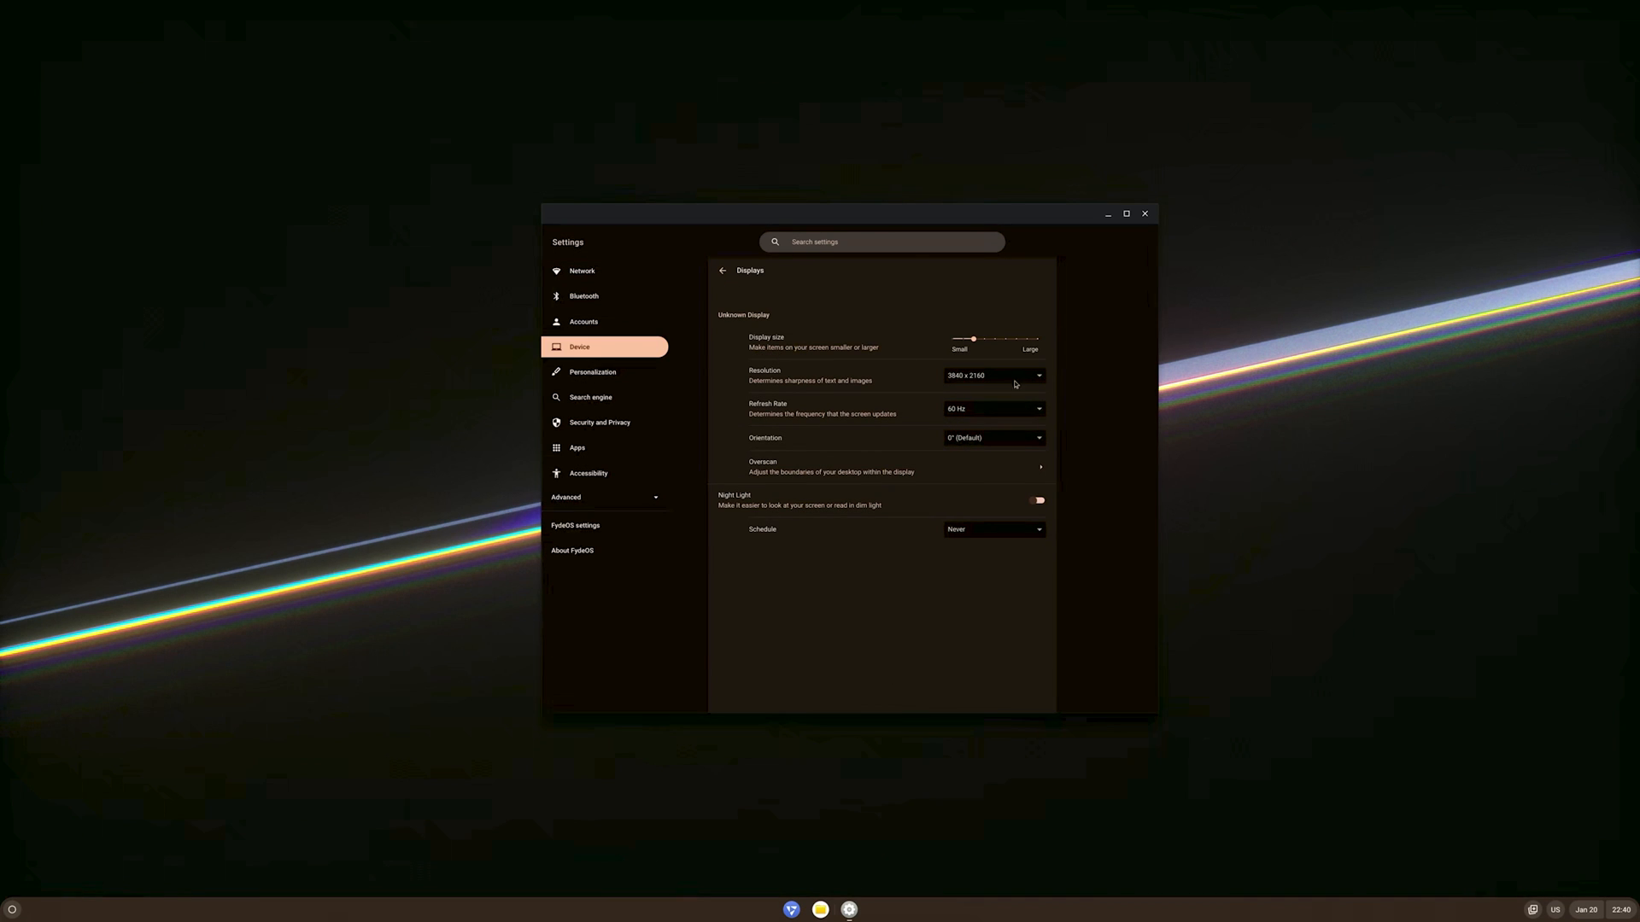
pyautogui.moveTo(876, 222)
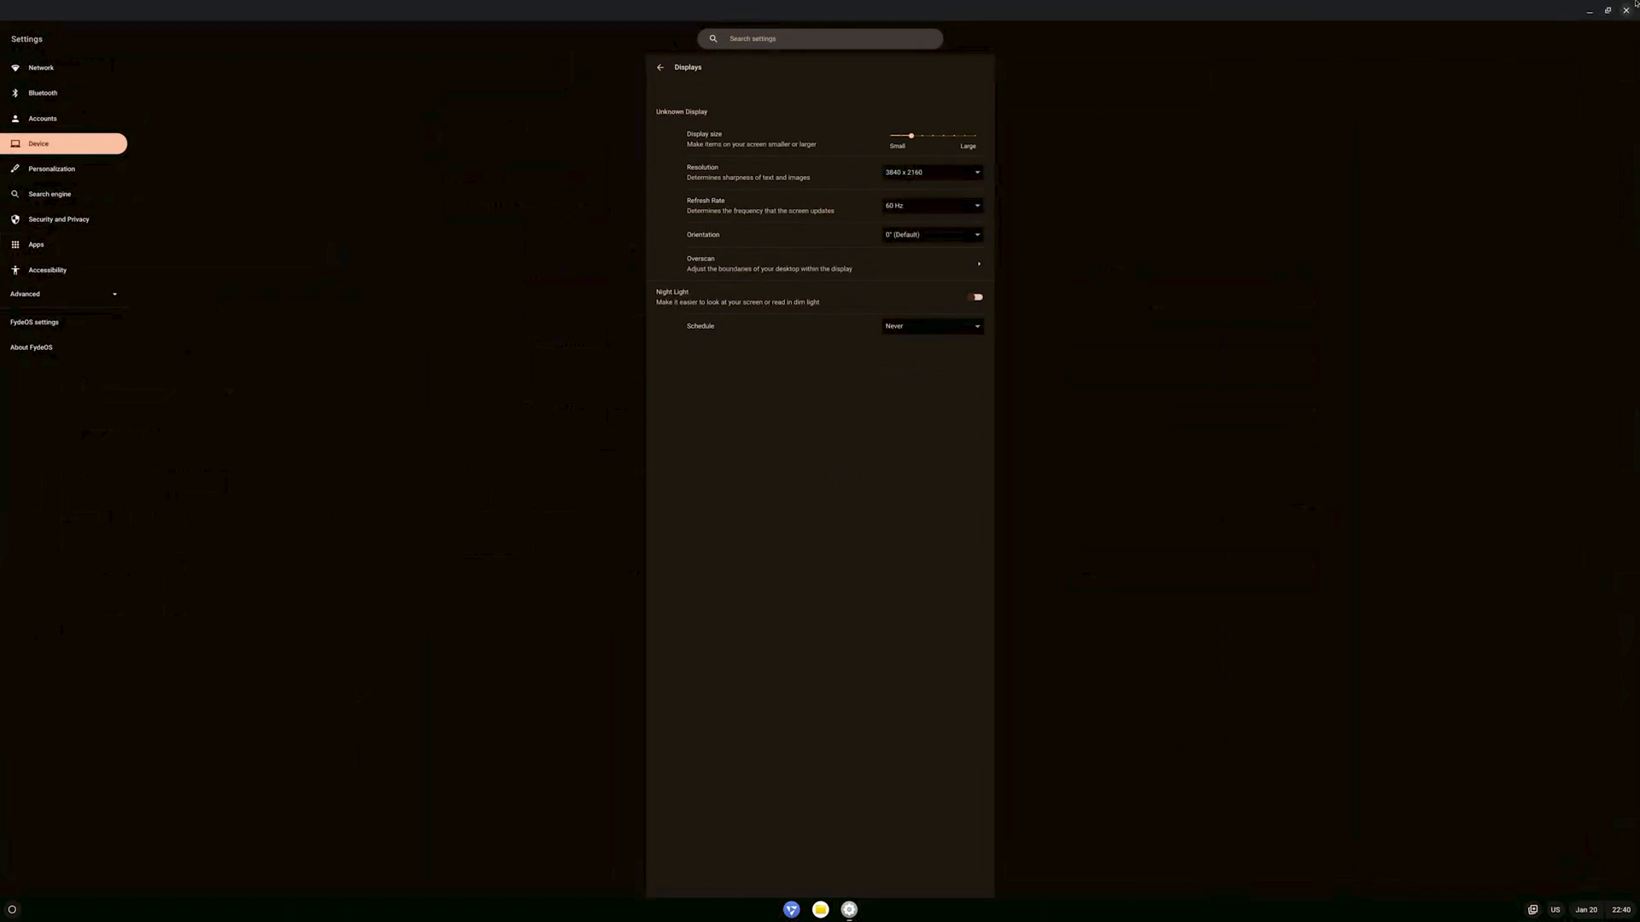
pyautogui.click(1609, 10)
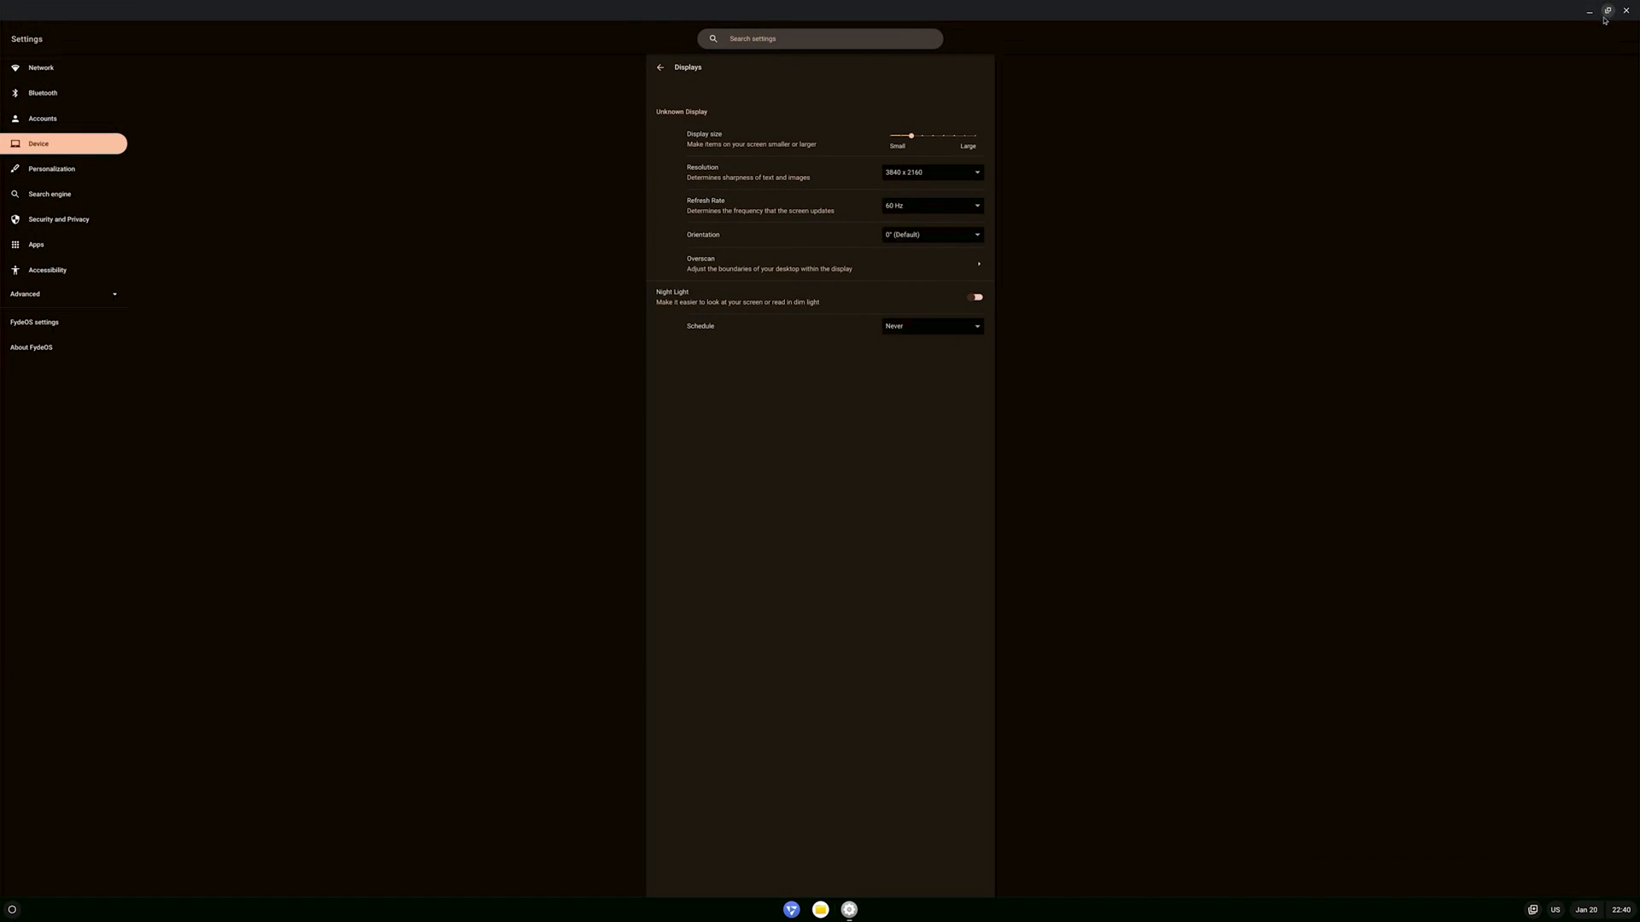
pyautogui.click(1627, 10)
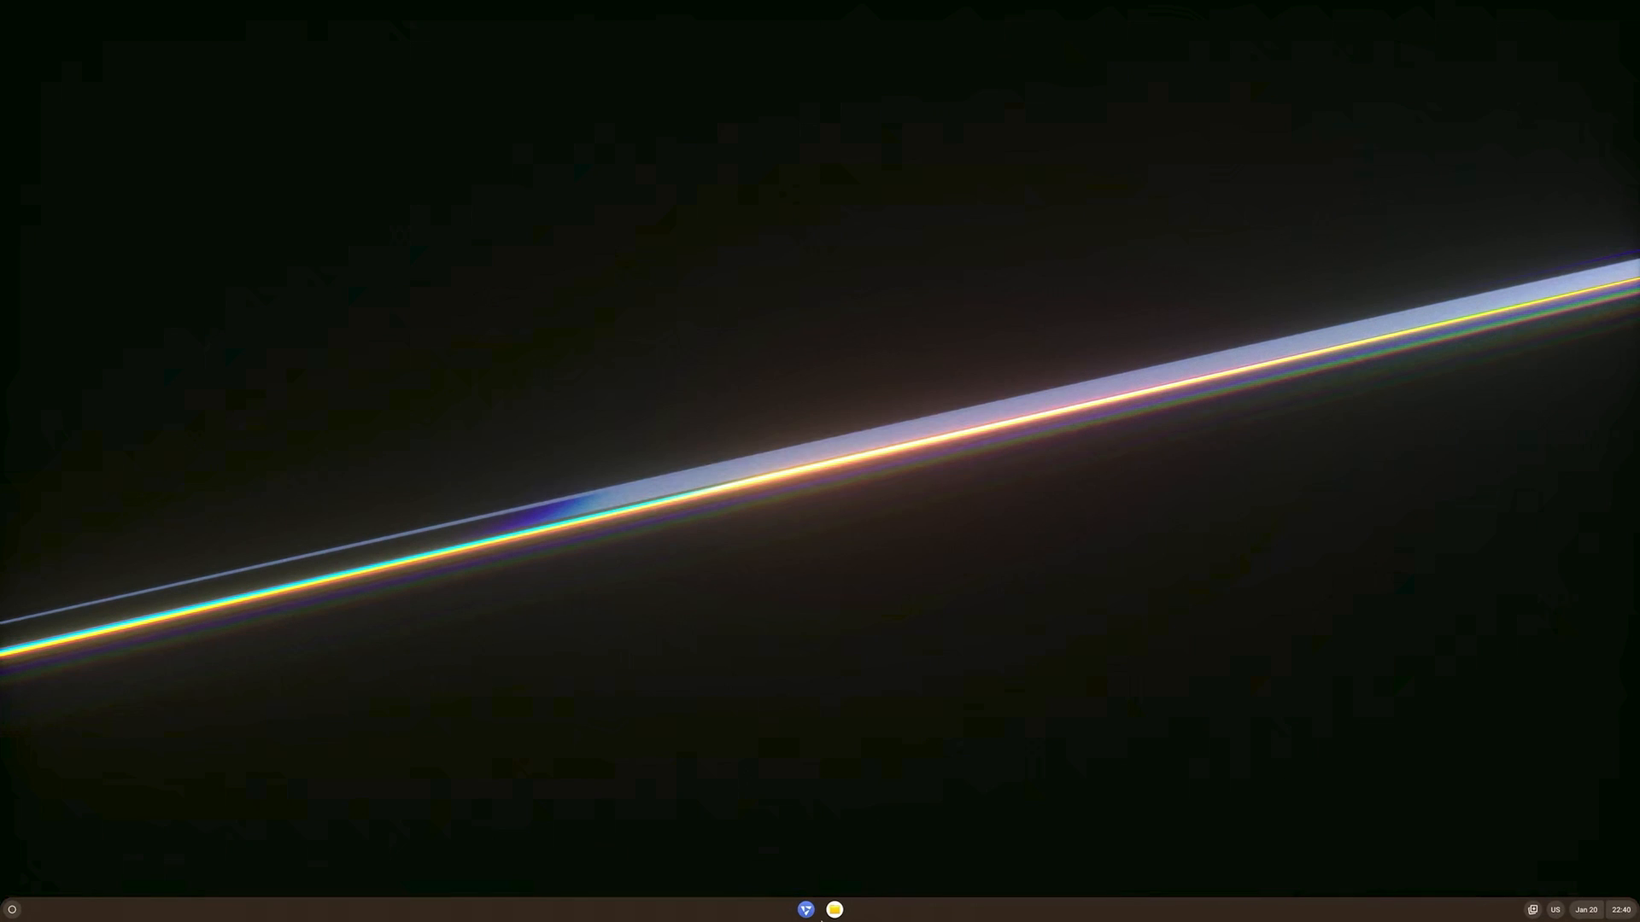
# - Launch Chromium from the shelf and restore it down from full screen to a window
pyautogui.click(807, 909)
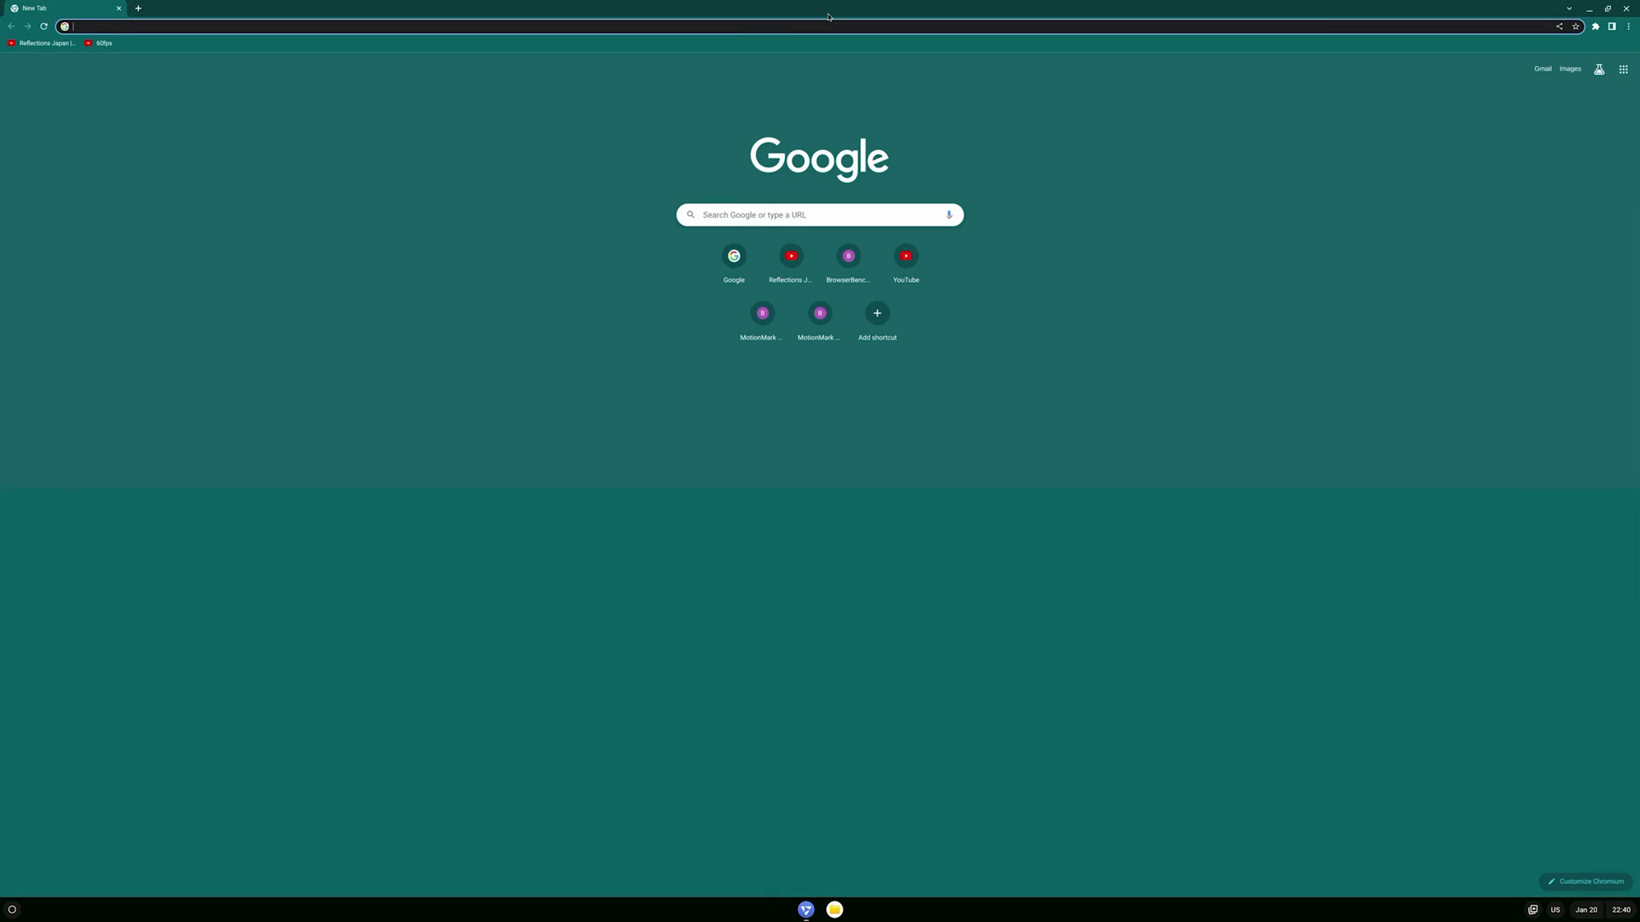
pyautogui.click(1609, 11)
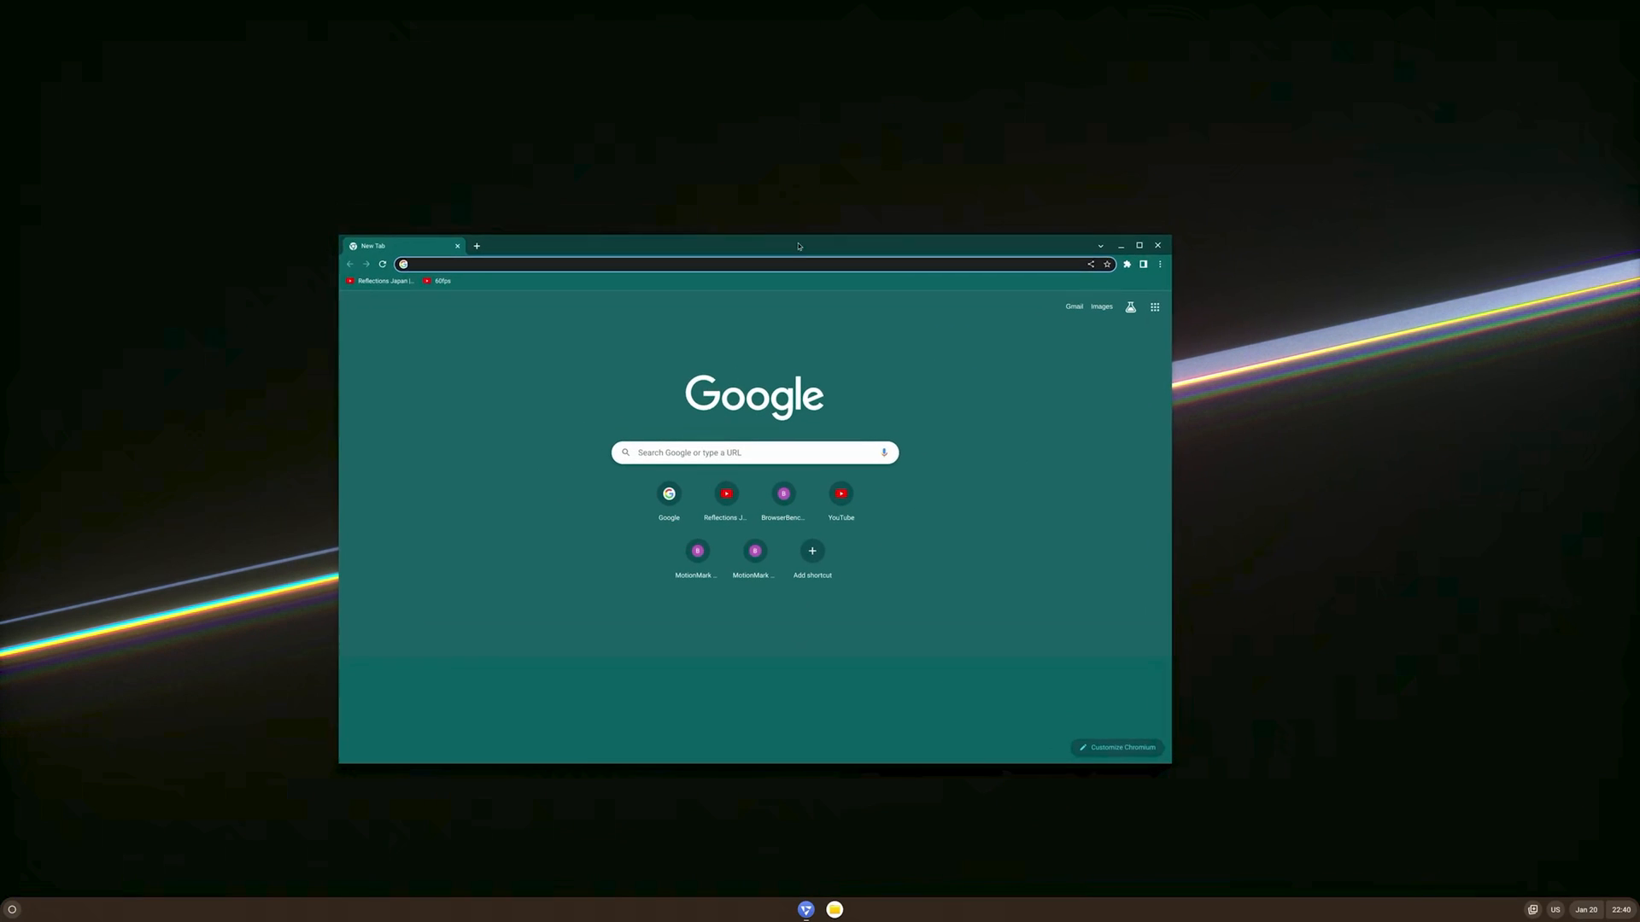
pyautogui.click(1139, 246)
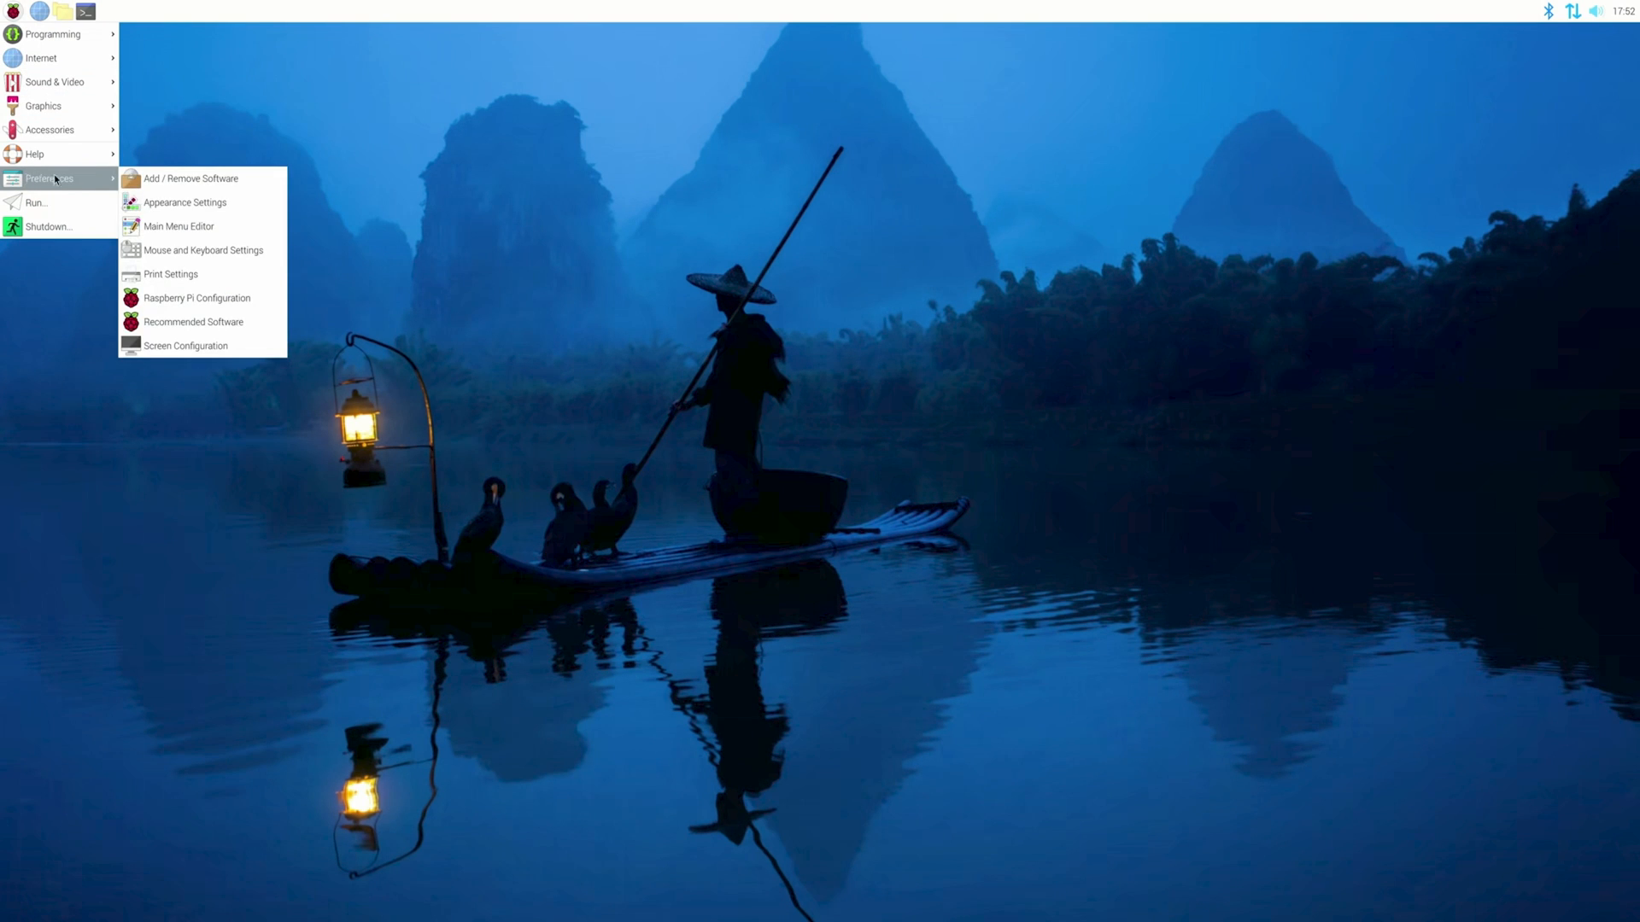
# - Confirm HDMI-A-1 runs at 60.000Hz in Screen Configuration from the Preferences menu
pyautogui.click(185, 346)
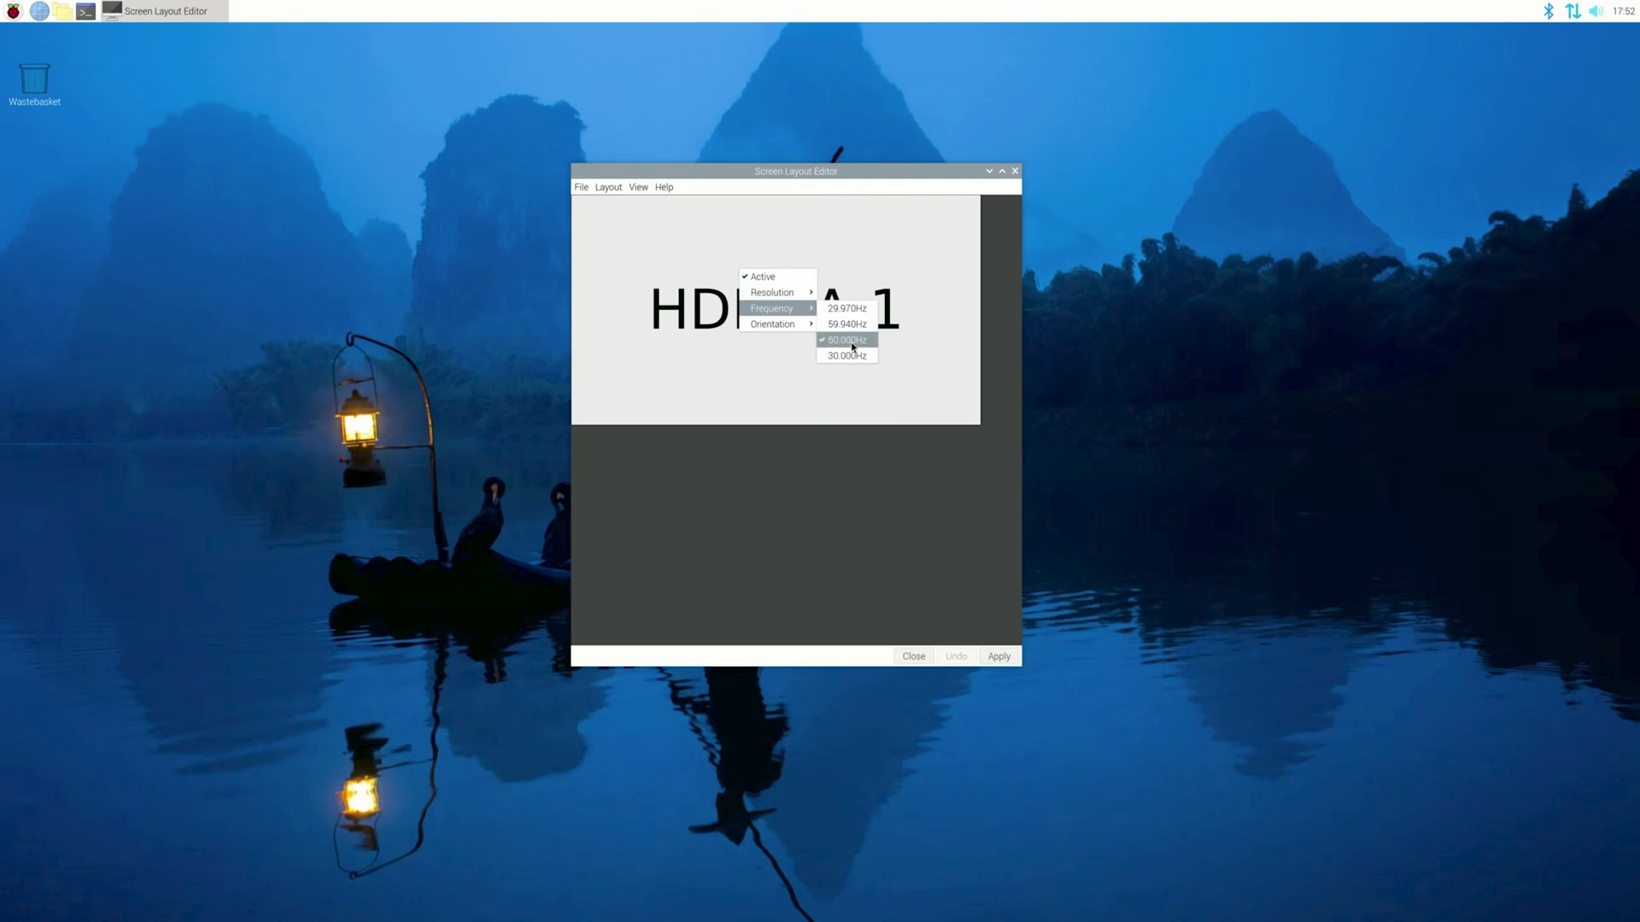
pyautogui.click(845, 340)
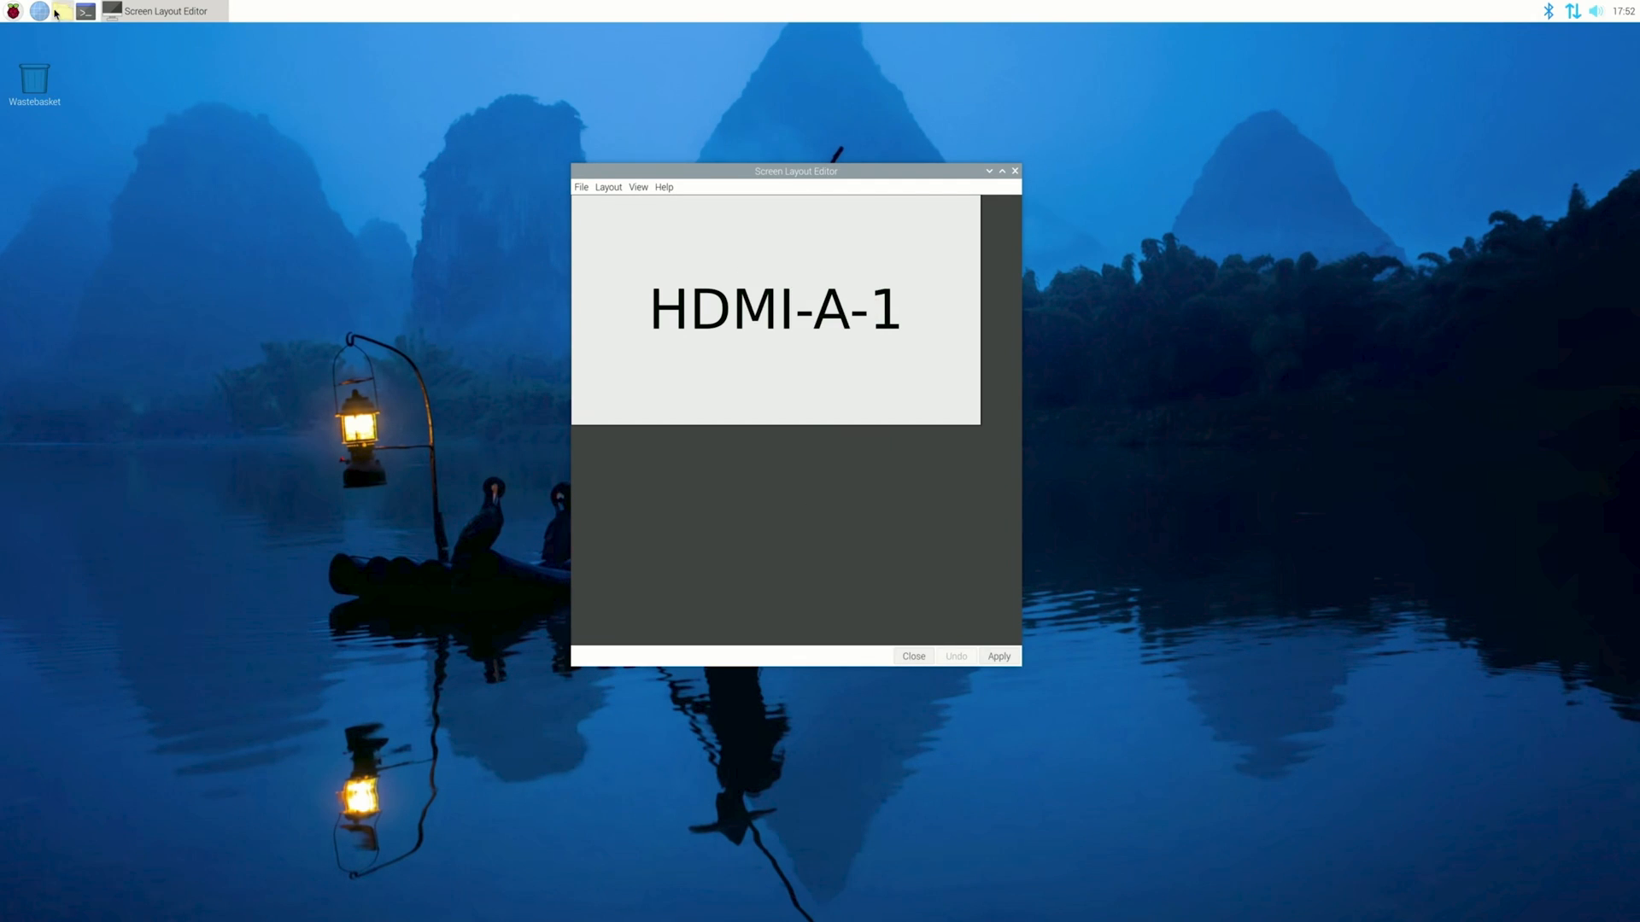
pyautogui.moveTo(123, 184)
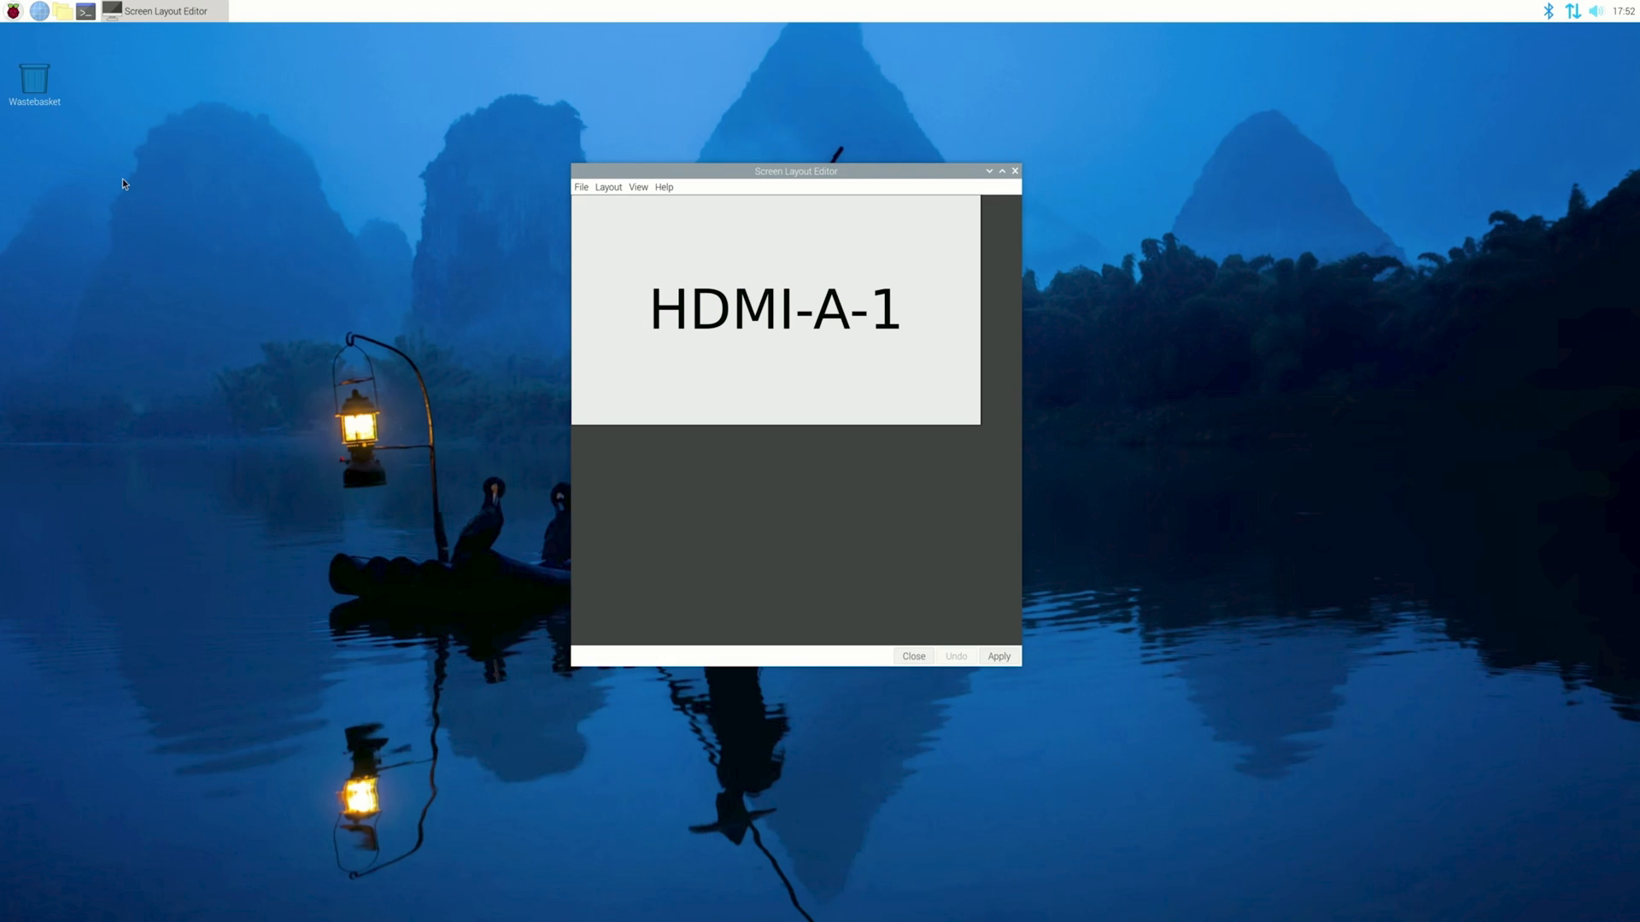
pyautogui.click(39, 12)
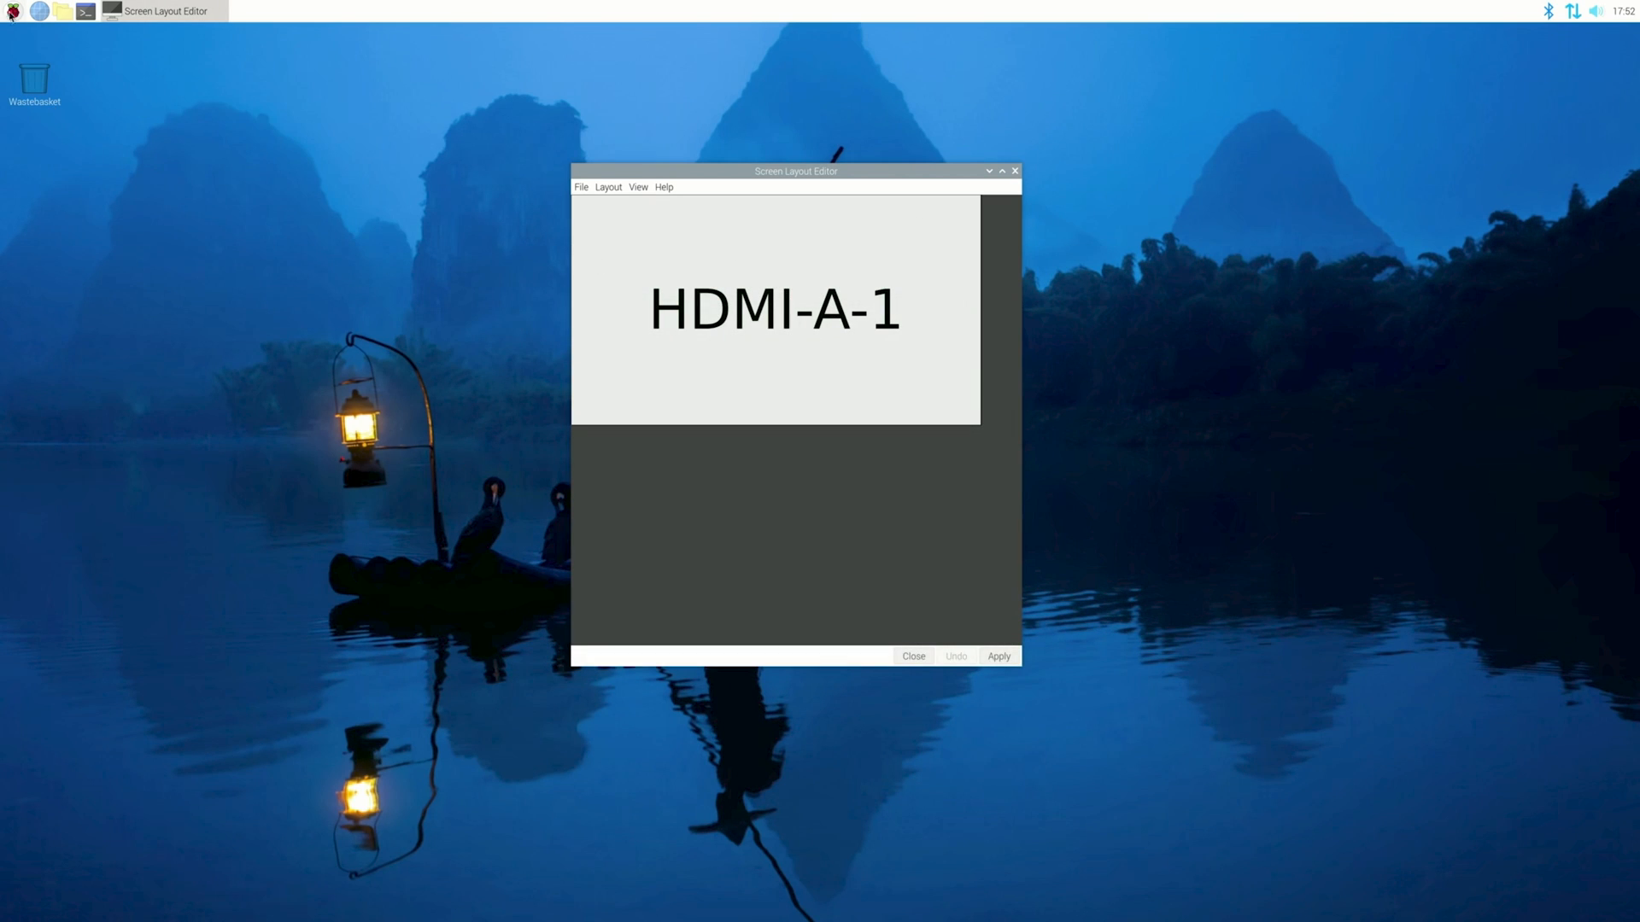
pyautogui.moveTo(243, 231)
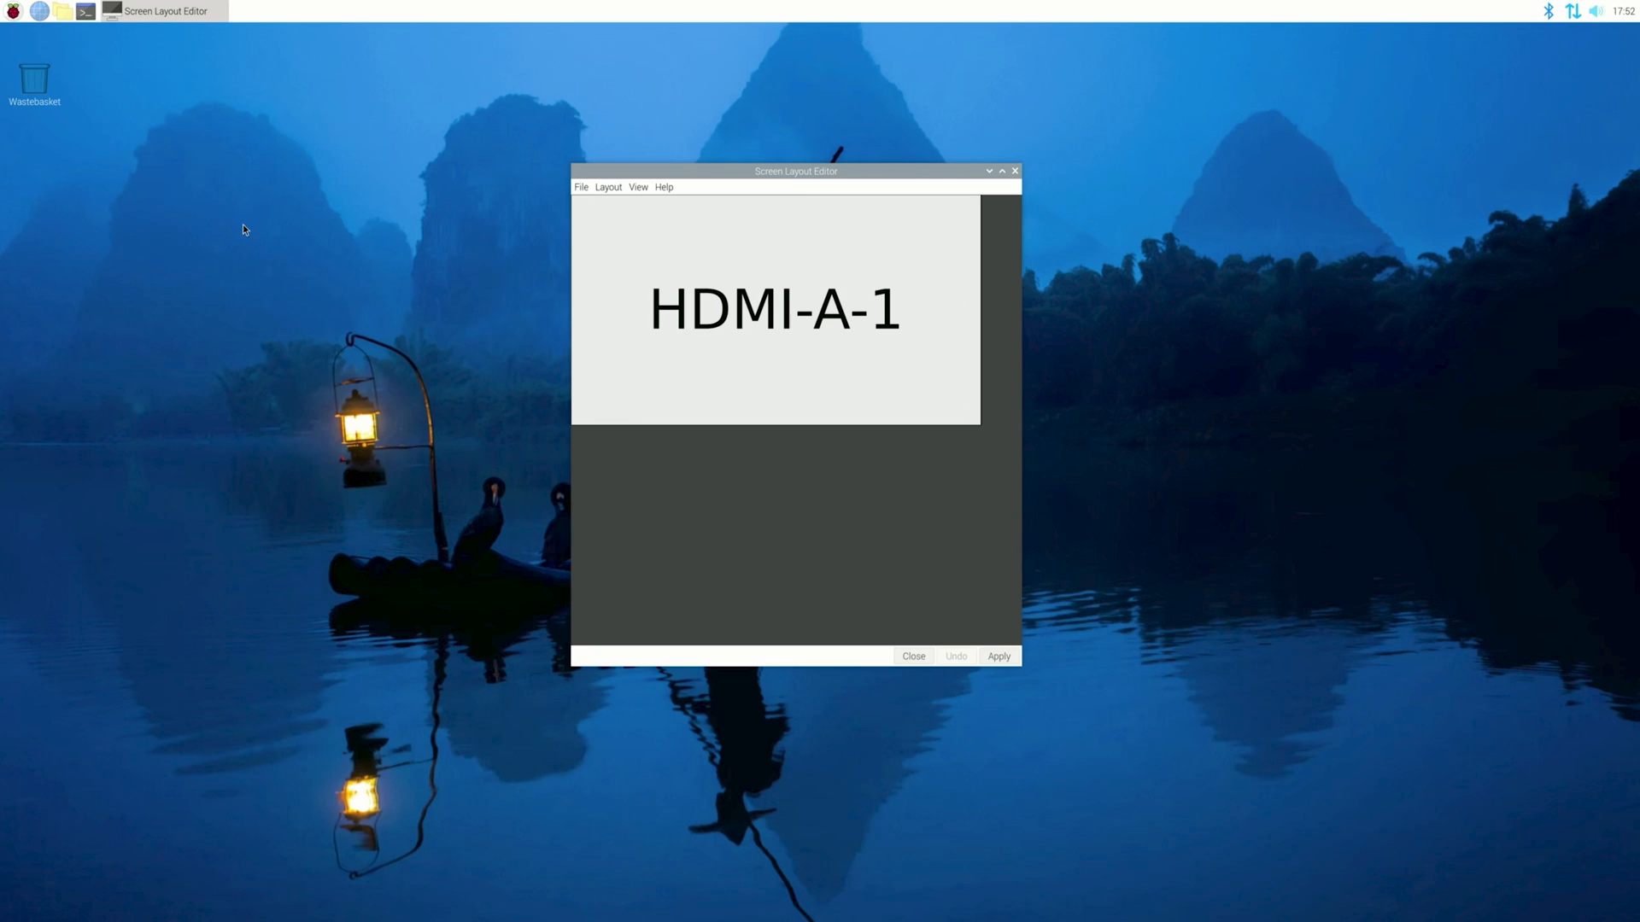
pyautogui.click(39, 12)
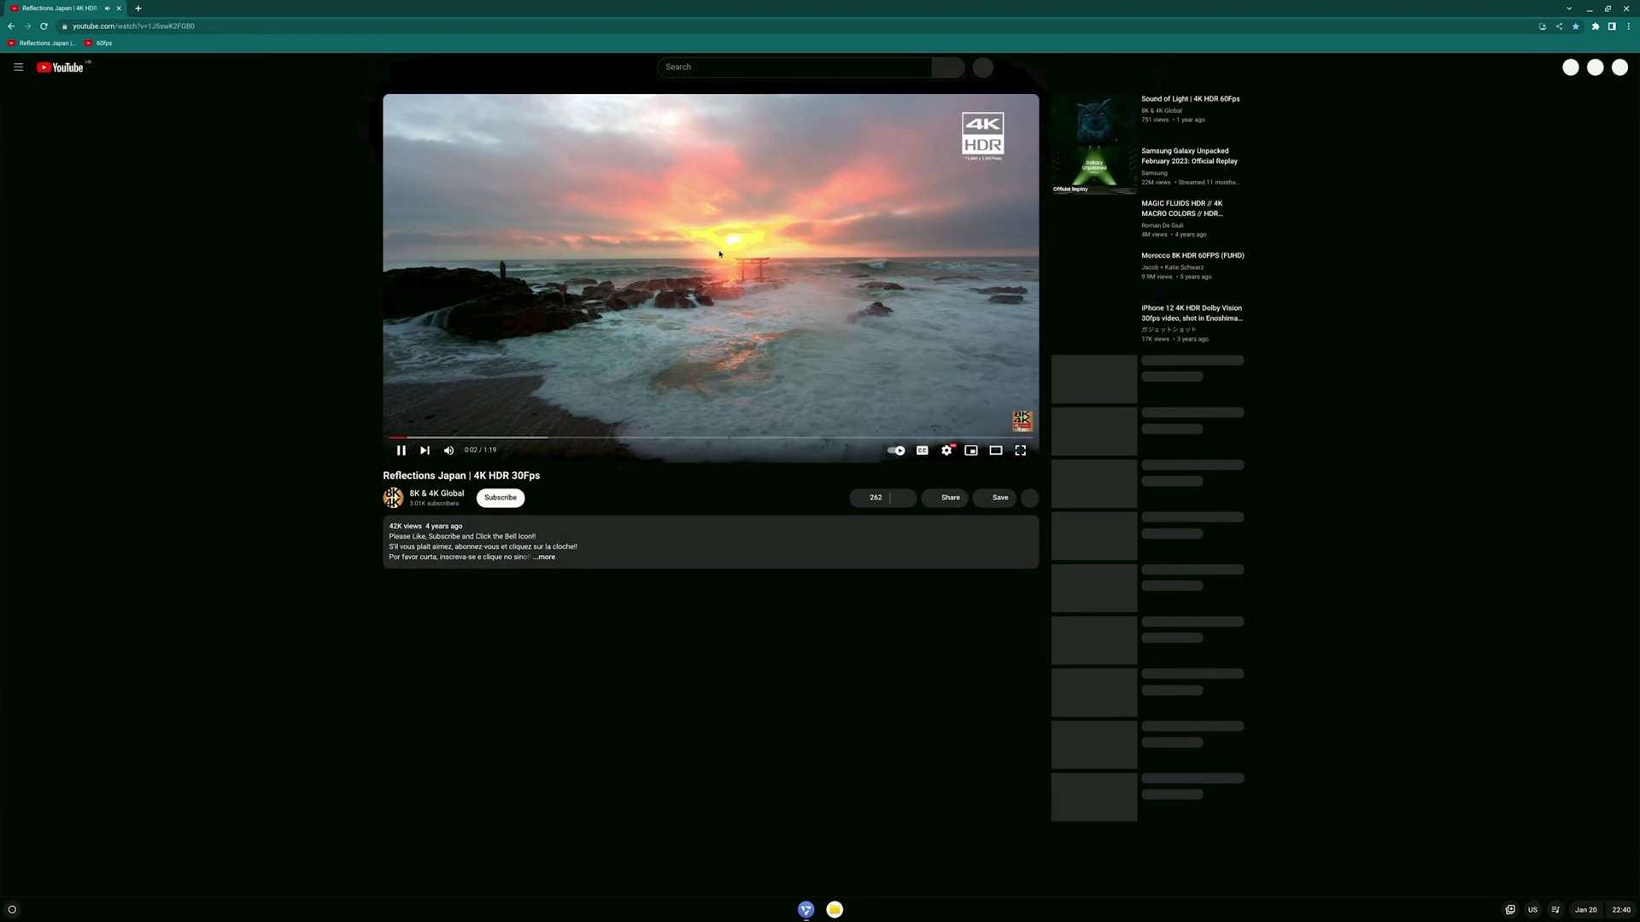
# - Show Stats for nerds on the Japan 4K HDR clip and choose a playback resolution
pyautogui.rightClick(719, 253)
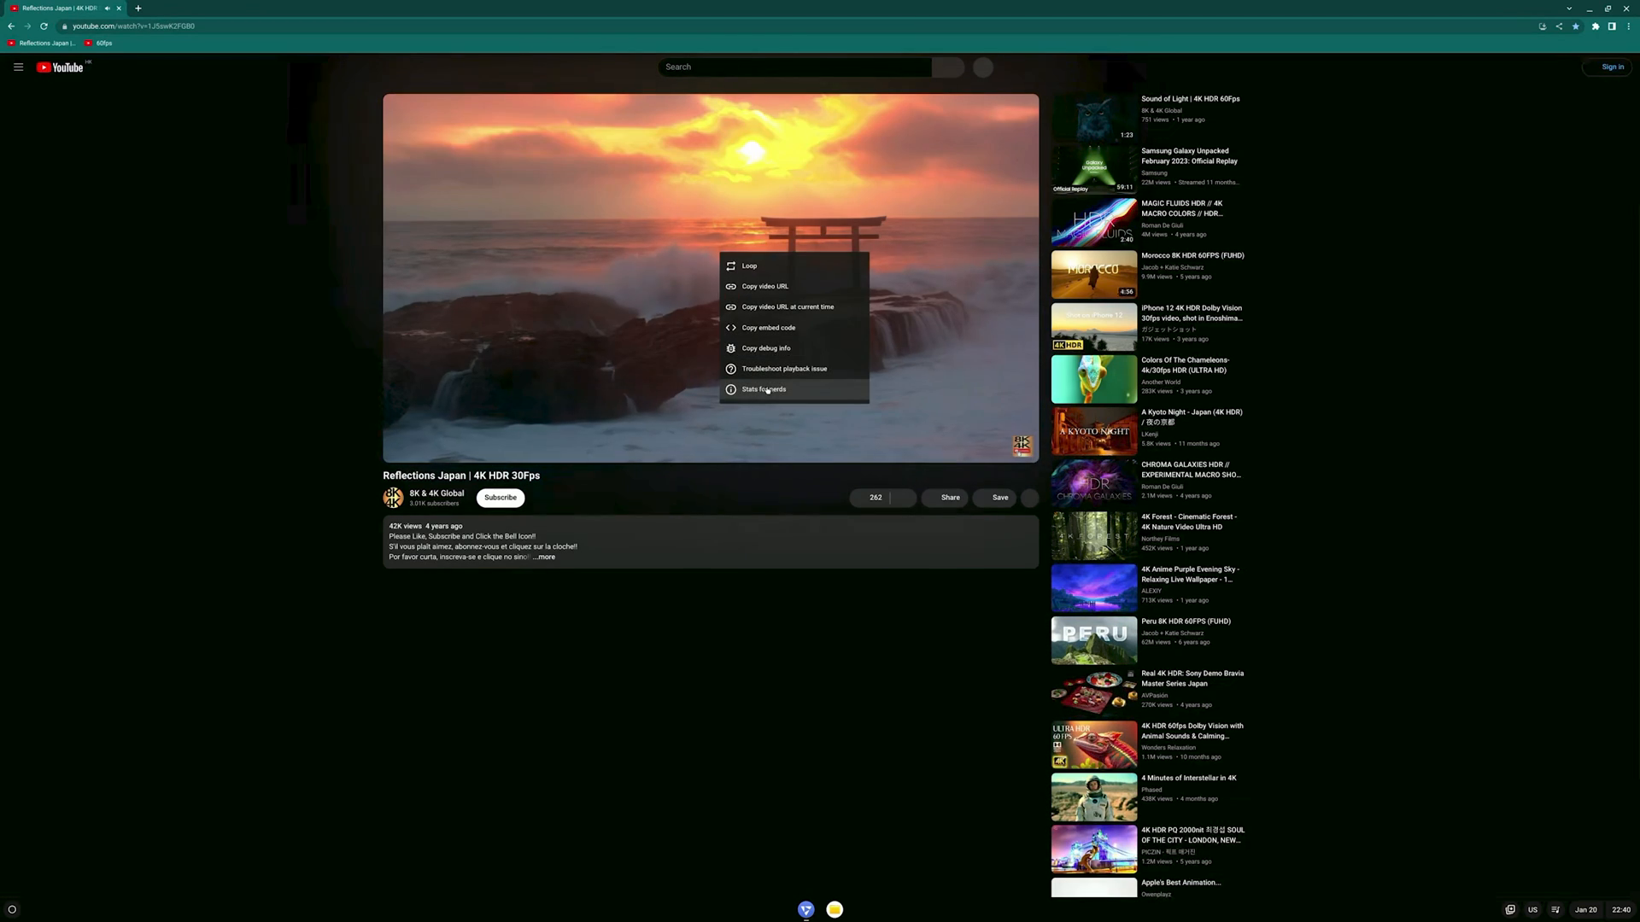
pyautogui.click(765, 390)
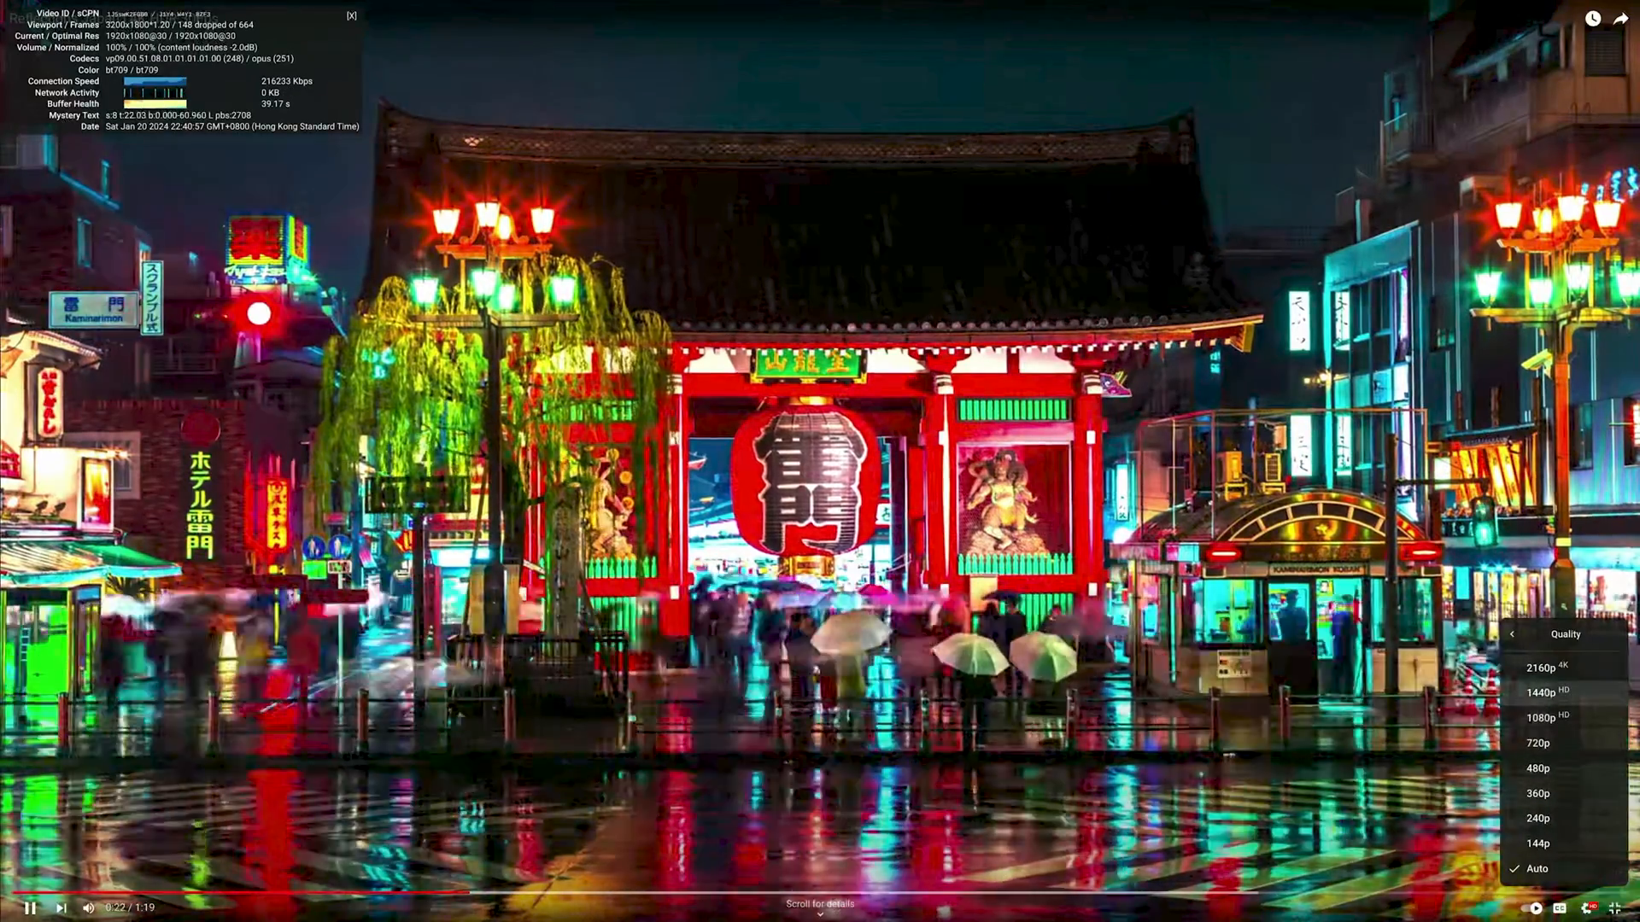
pyautogui.click(1539, 692)
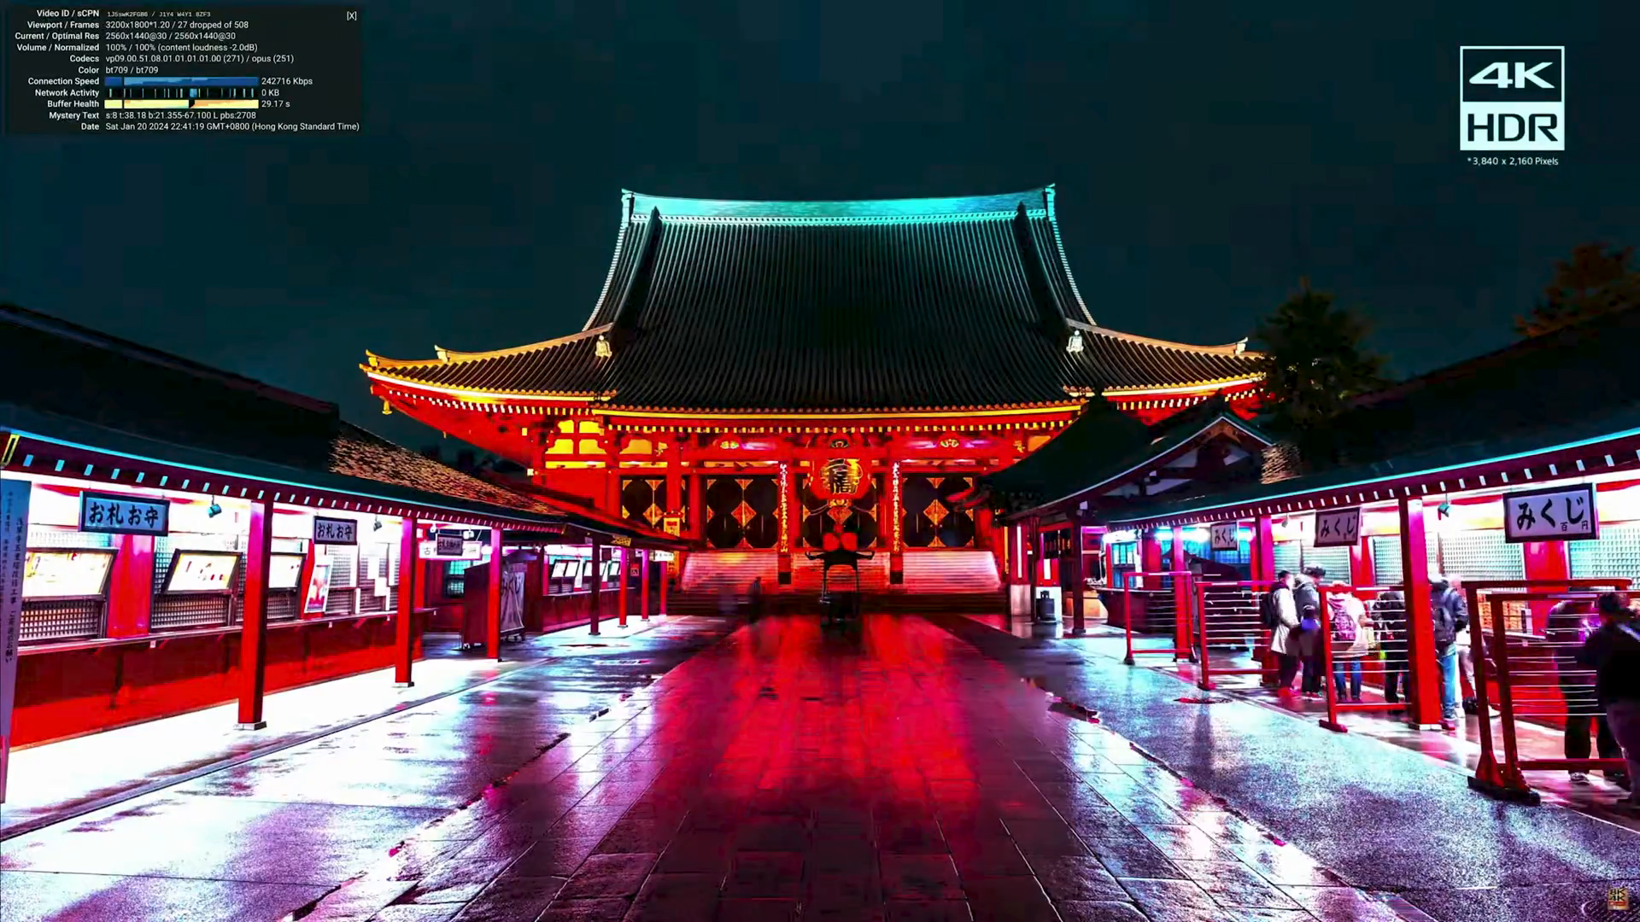
# - Change the quality again and move on to the LG OLED : The Circle 4K 60fps video
pyautogui.click(1560, 907)
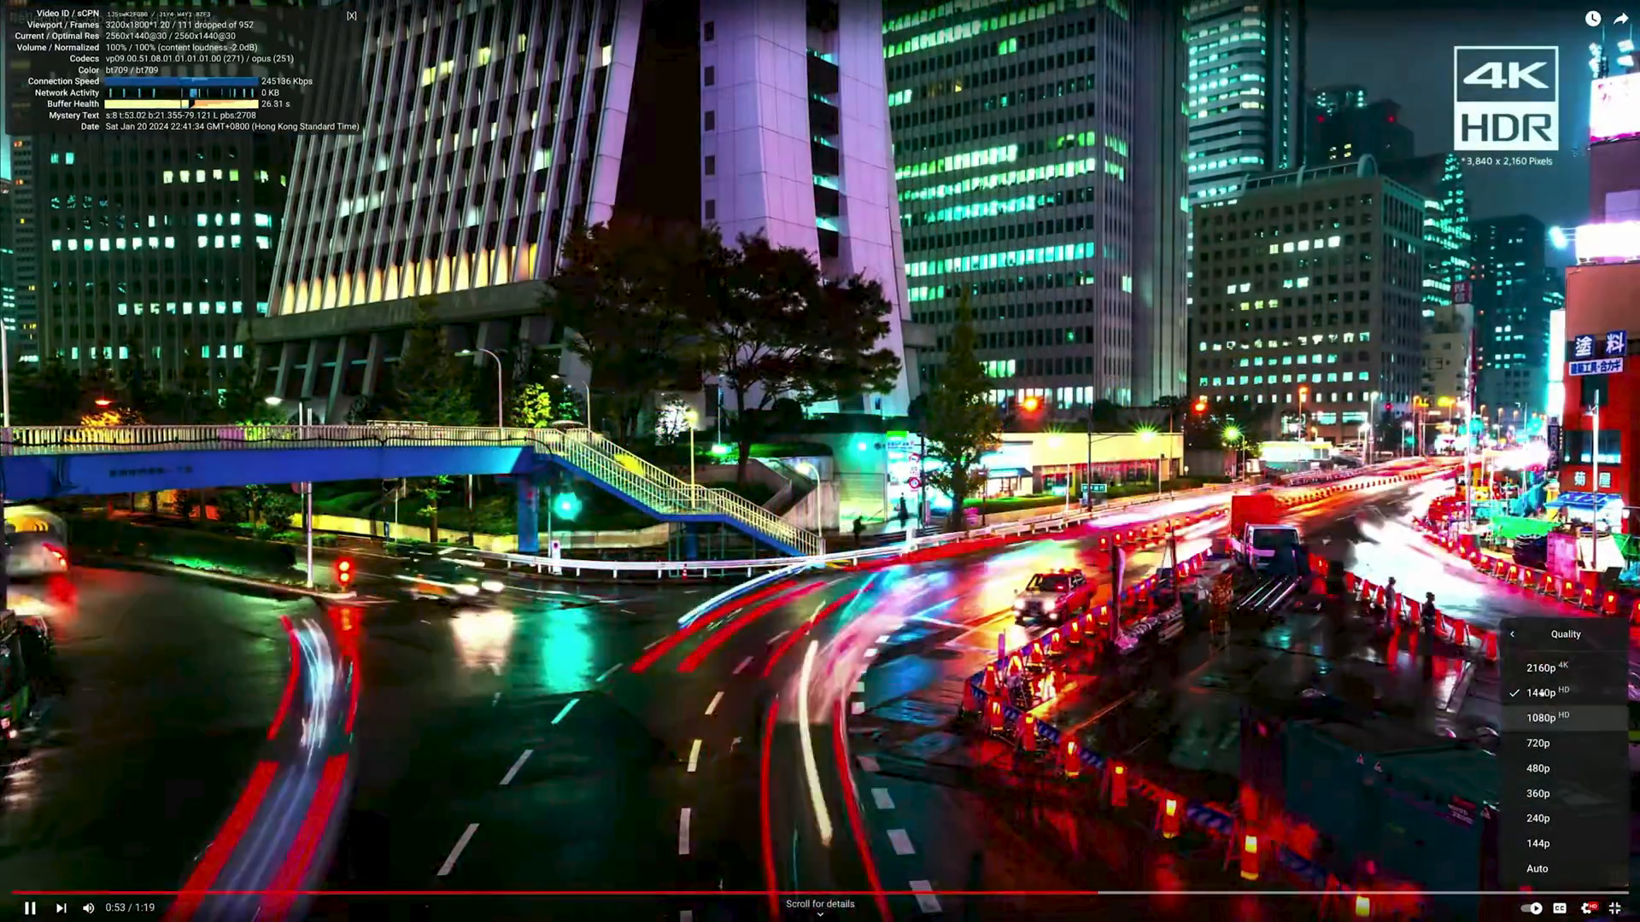
pyautogui.click(1545, 668)
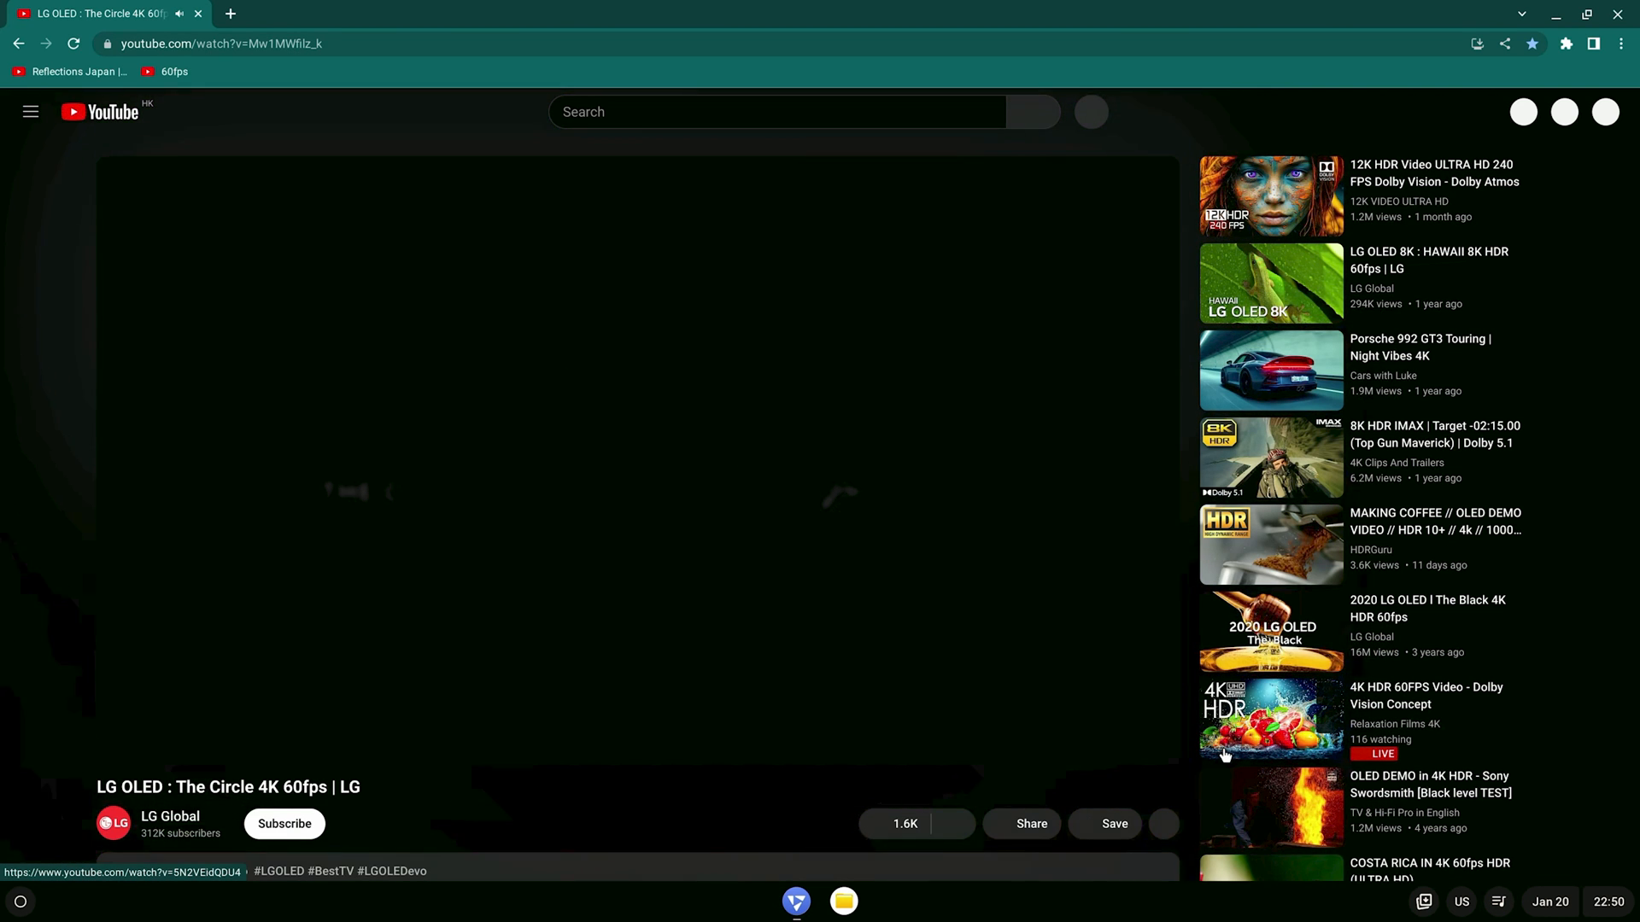
# - Play The Circle fullscreen with Stats for nerds showing 1080p60 and dropped frames
pyautogui.click(627, 471)
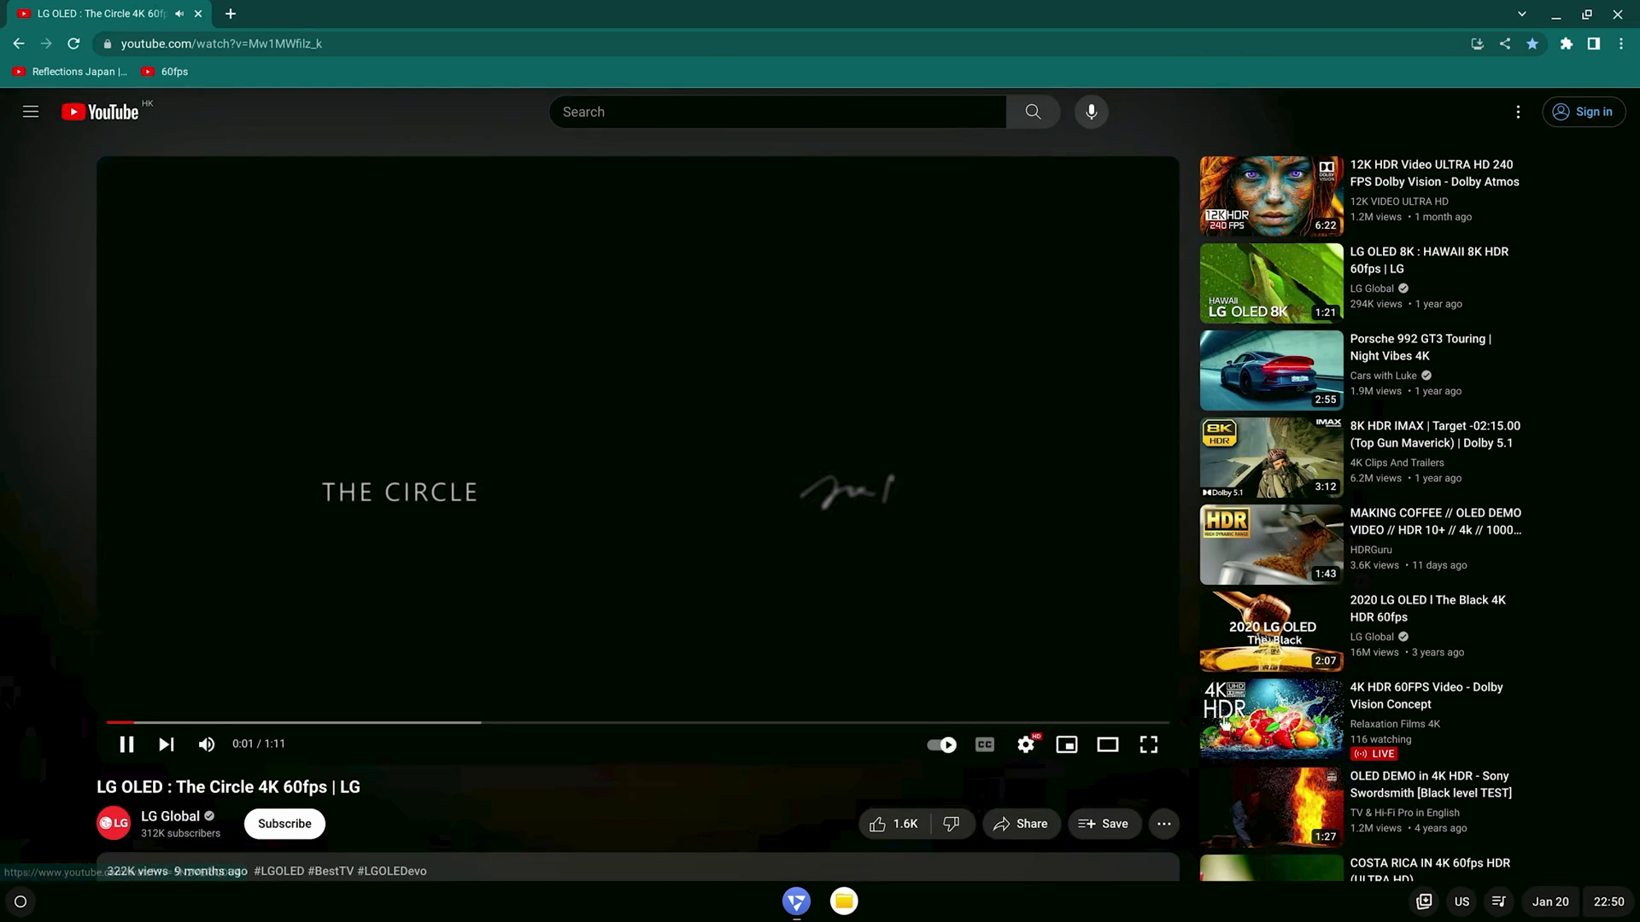
pyautogui.click(1148, 745)
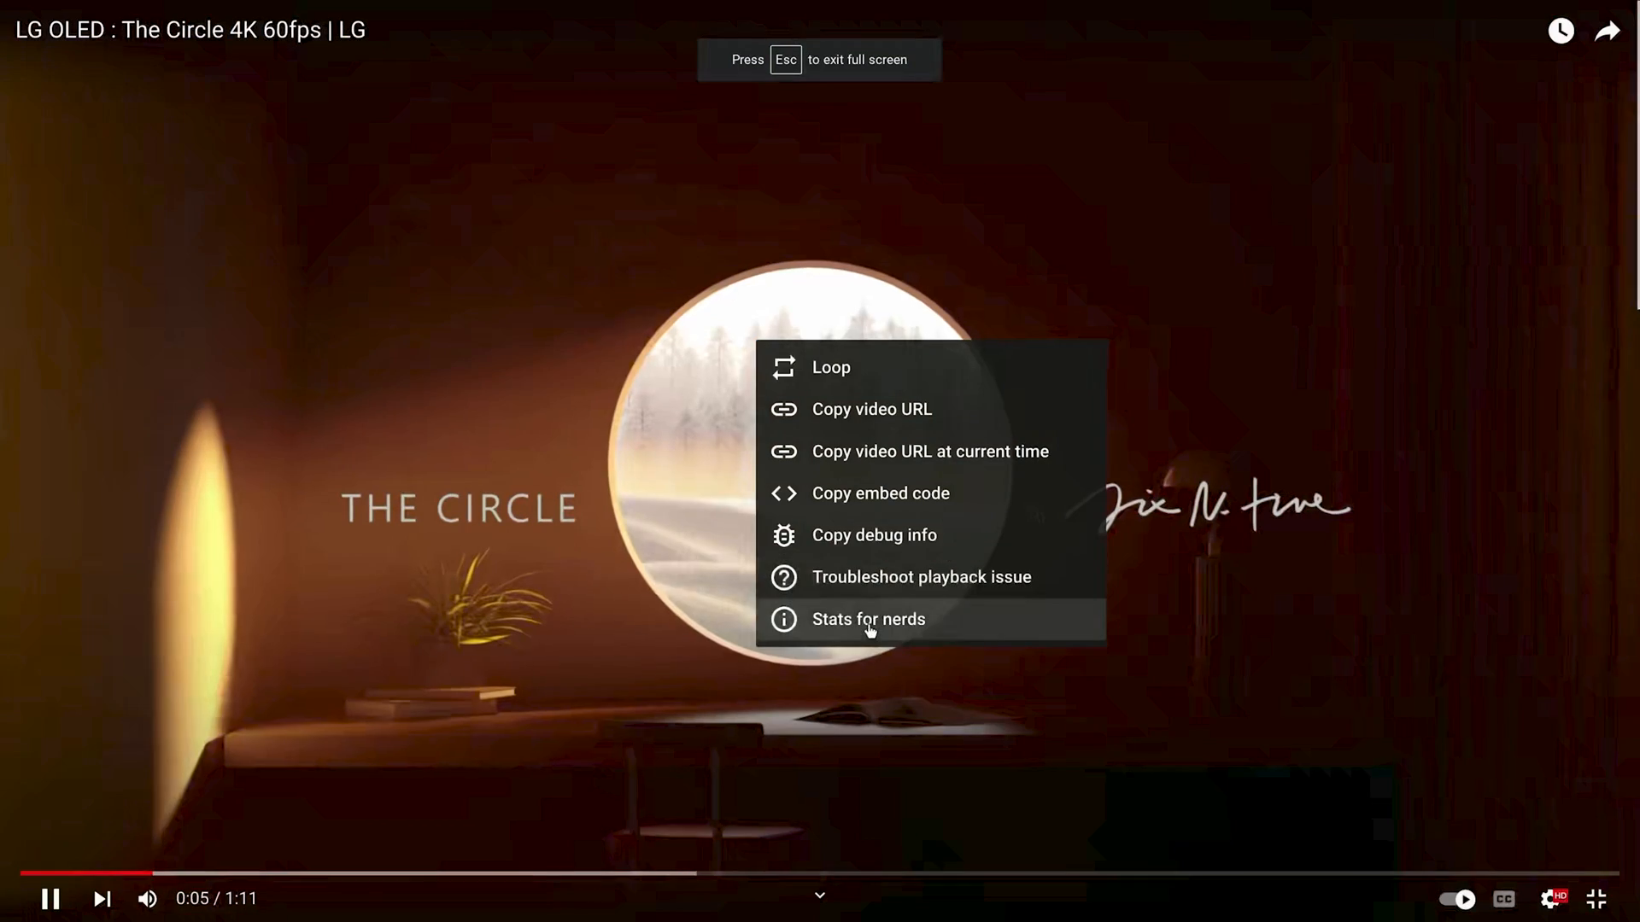
pyautogui.click(868, 619)
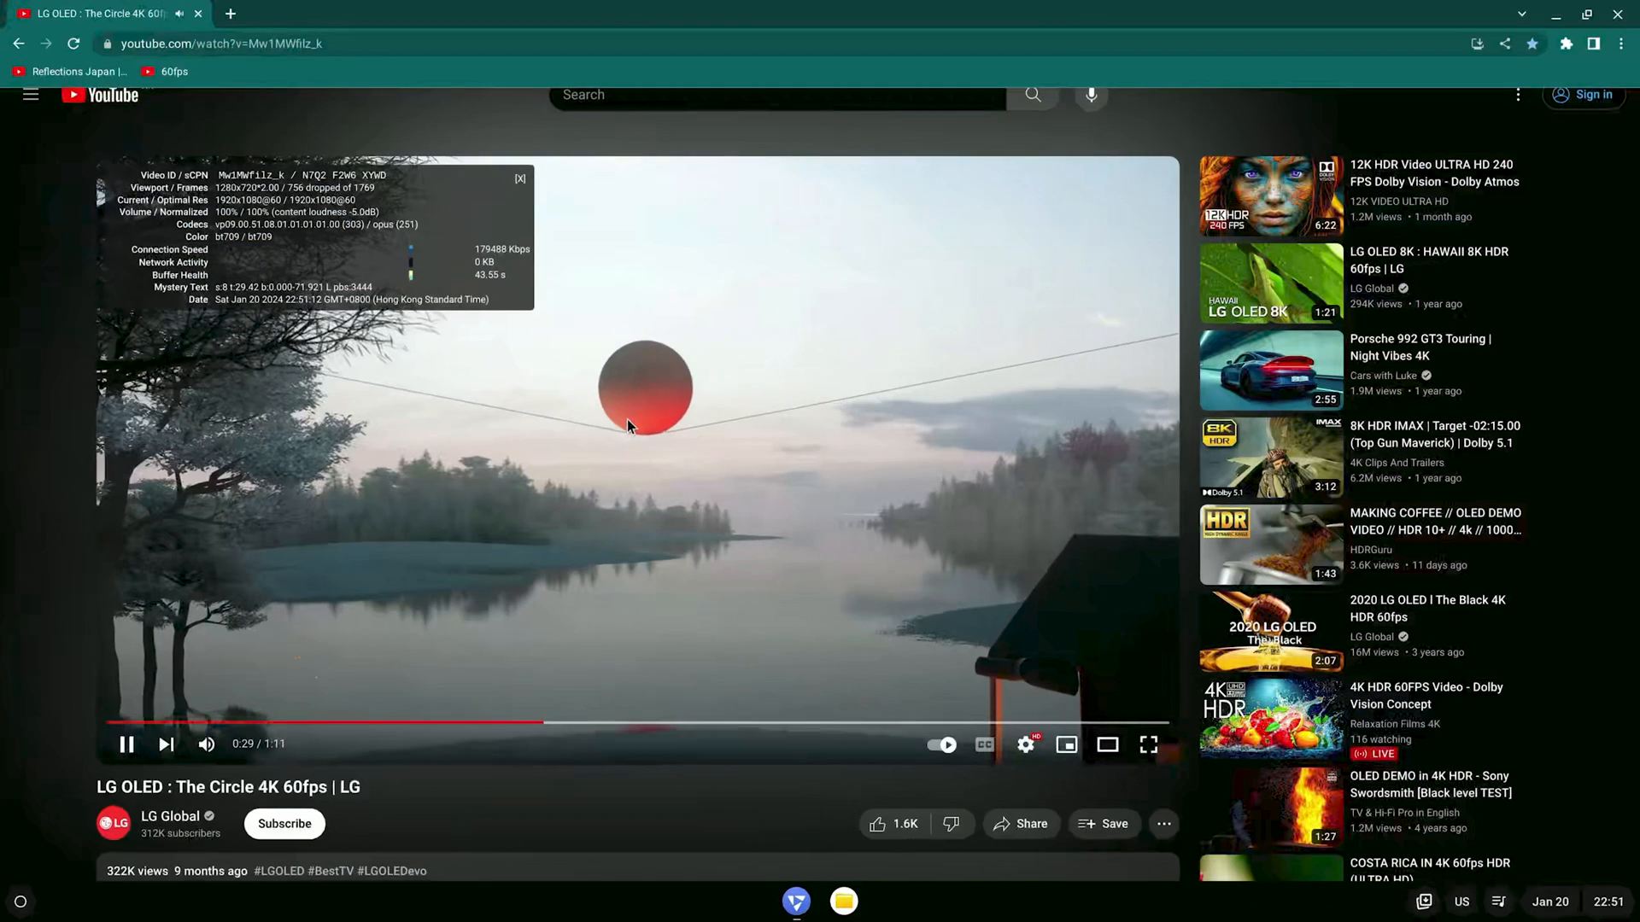
pyautogui.click(866, 900)
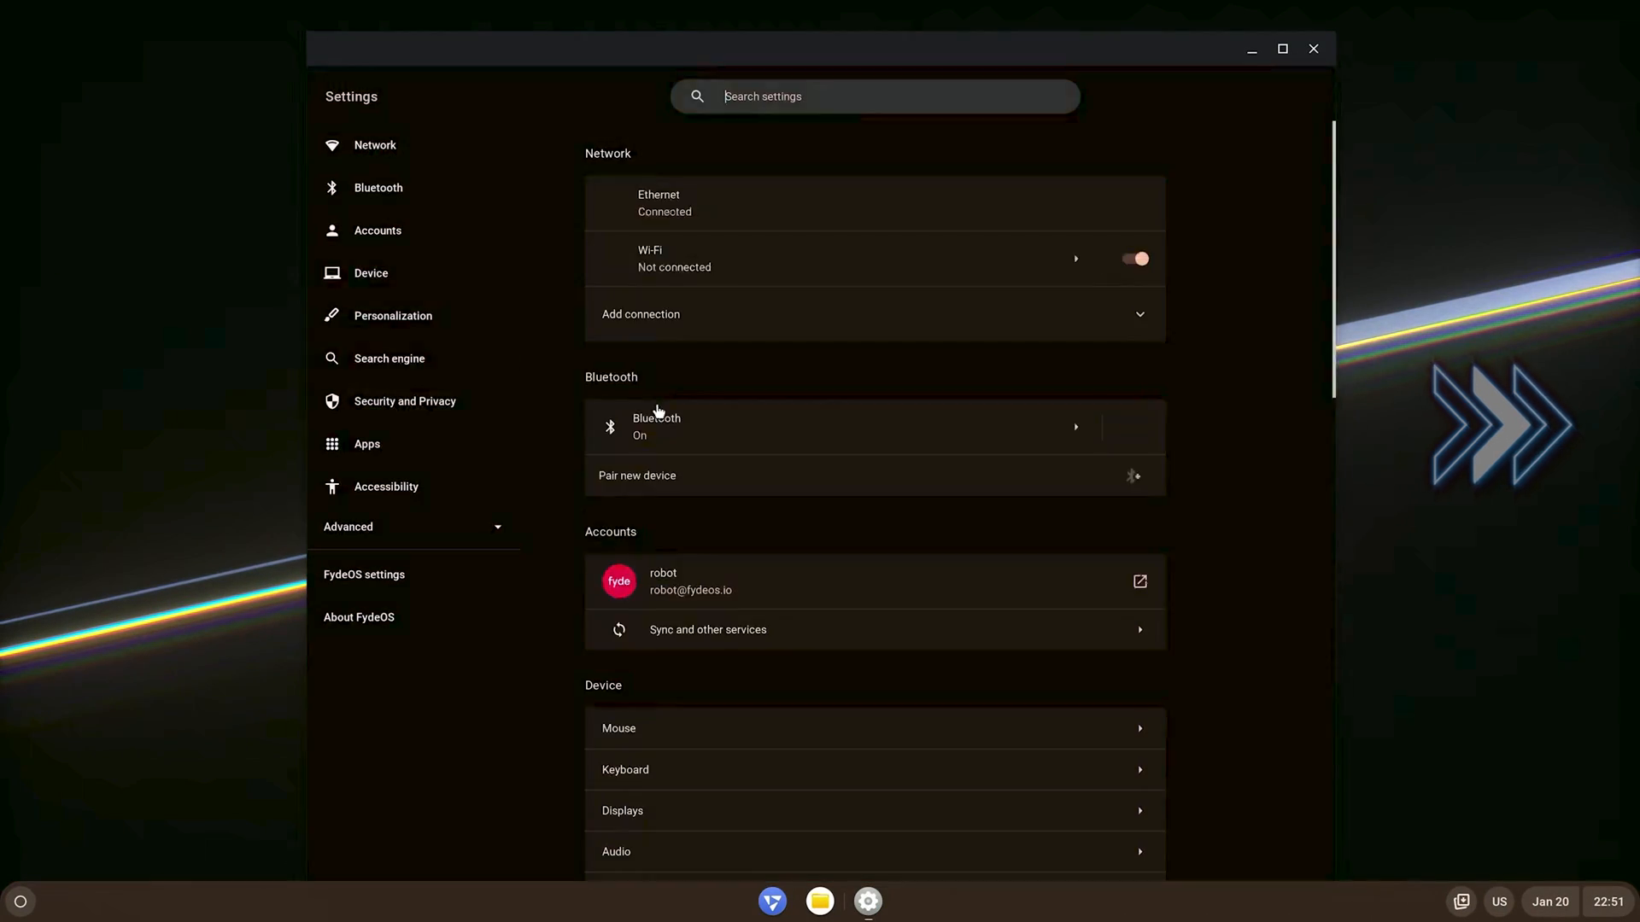
# - Play The Circle fullscreen at 1440p60 while the stats overlay reports dropped frames
pyautogui.click(622, 809)
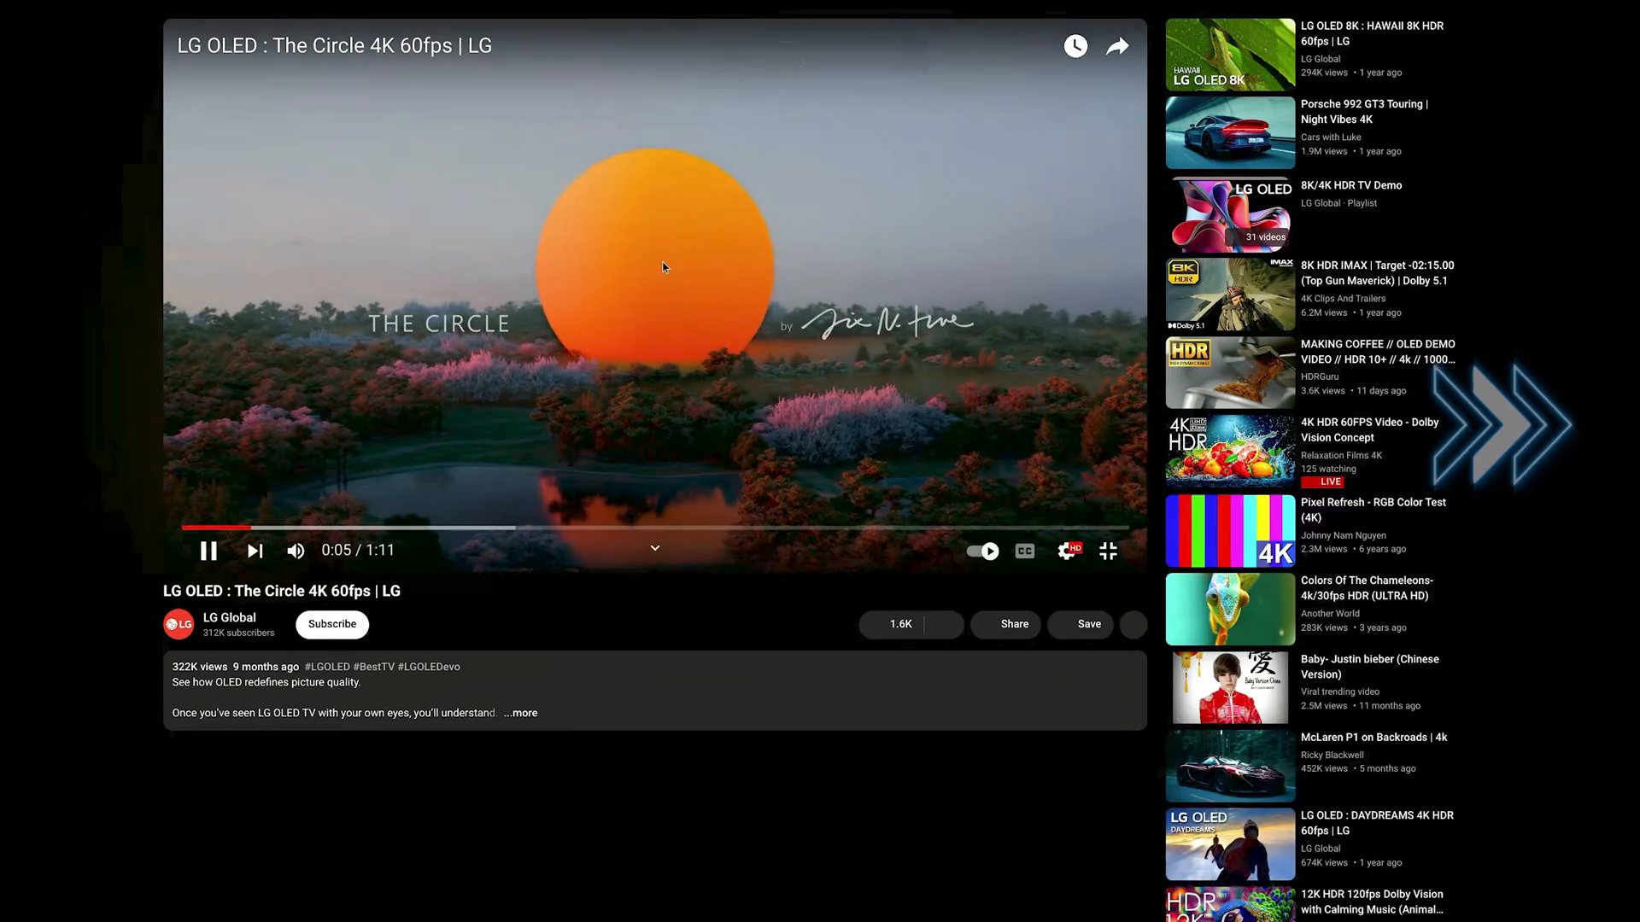
pyautogui.click(1107, 552)
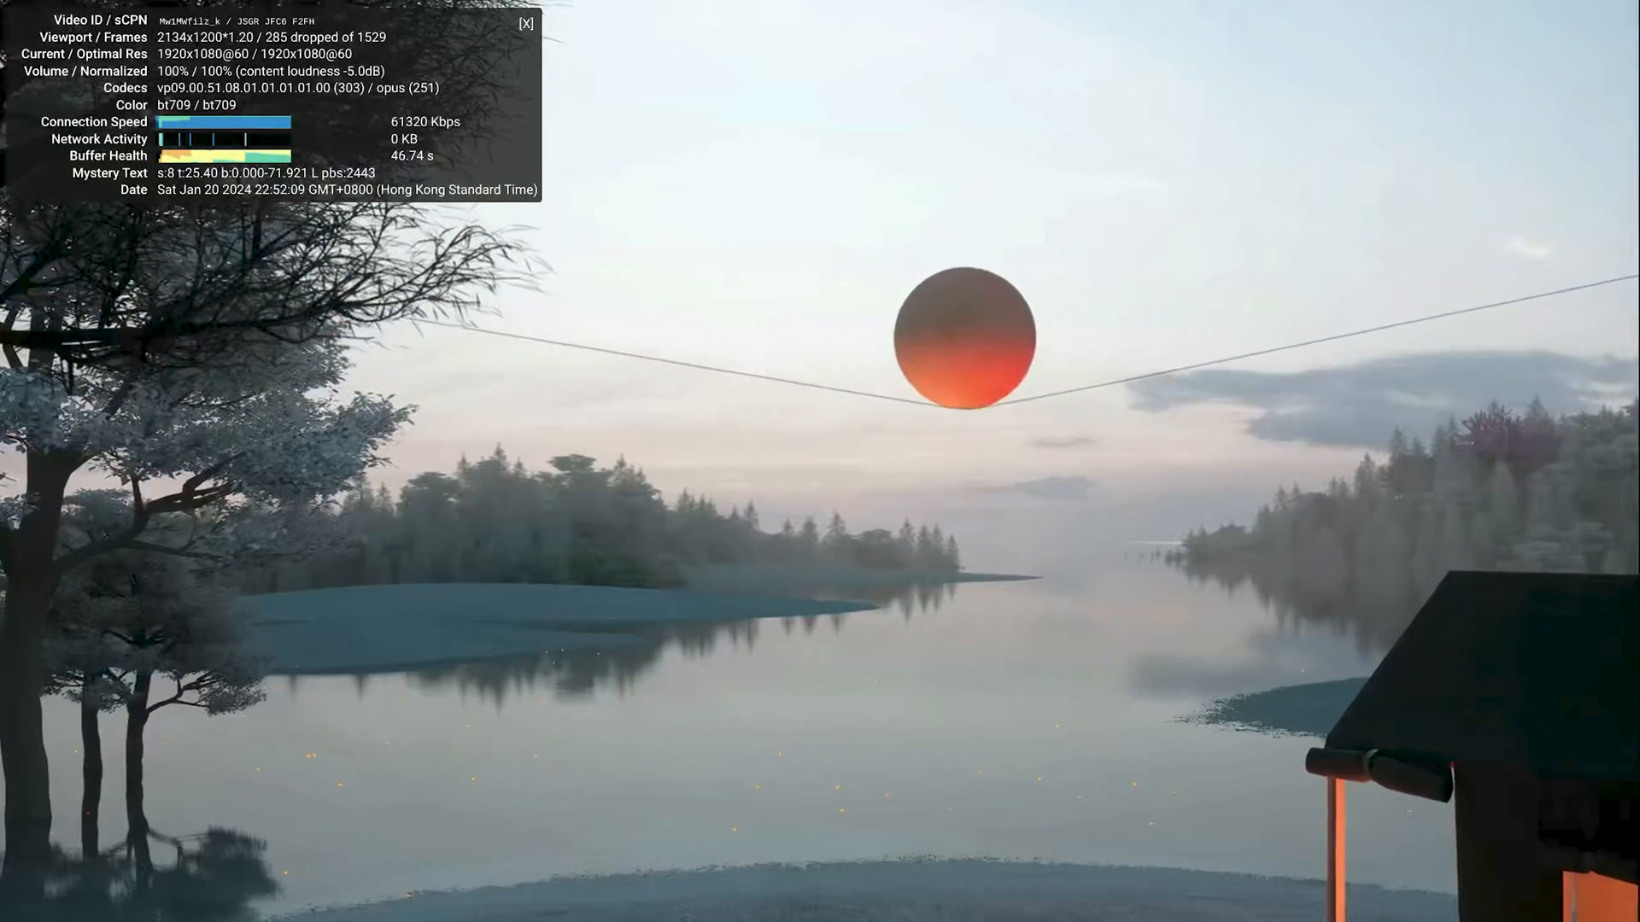
pyautogui.moveTo(1329, 669)
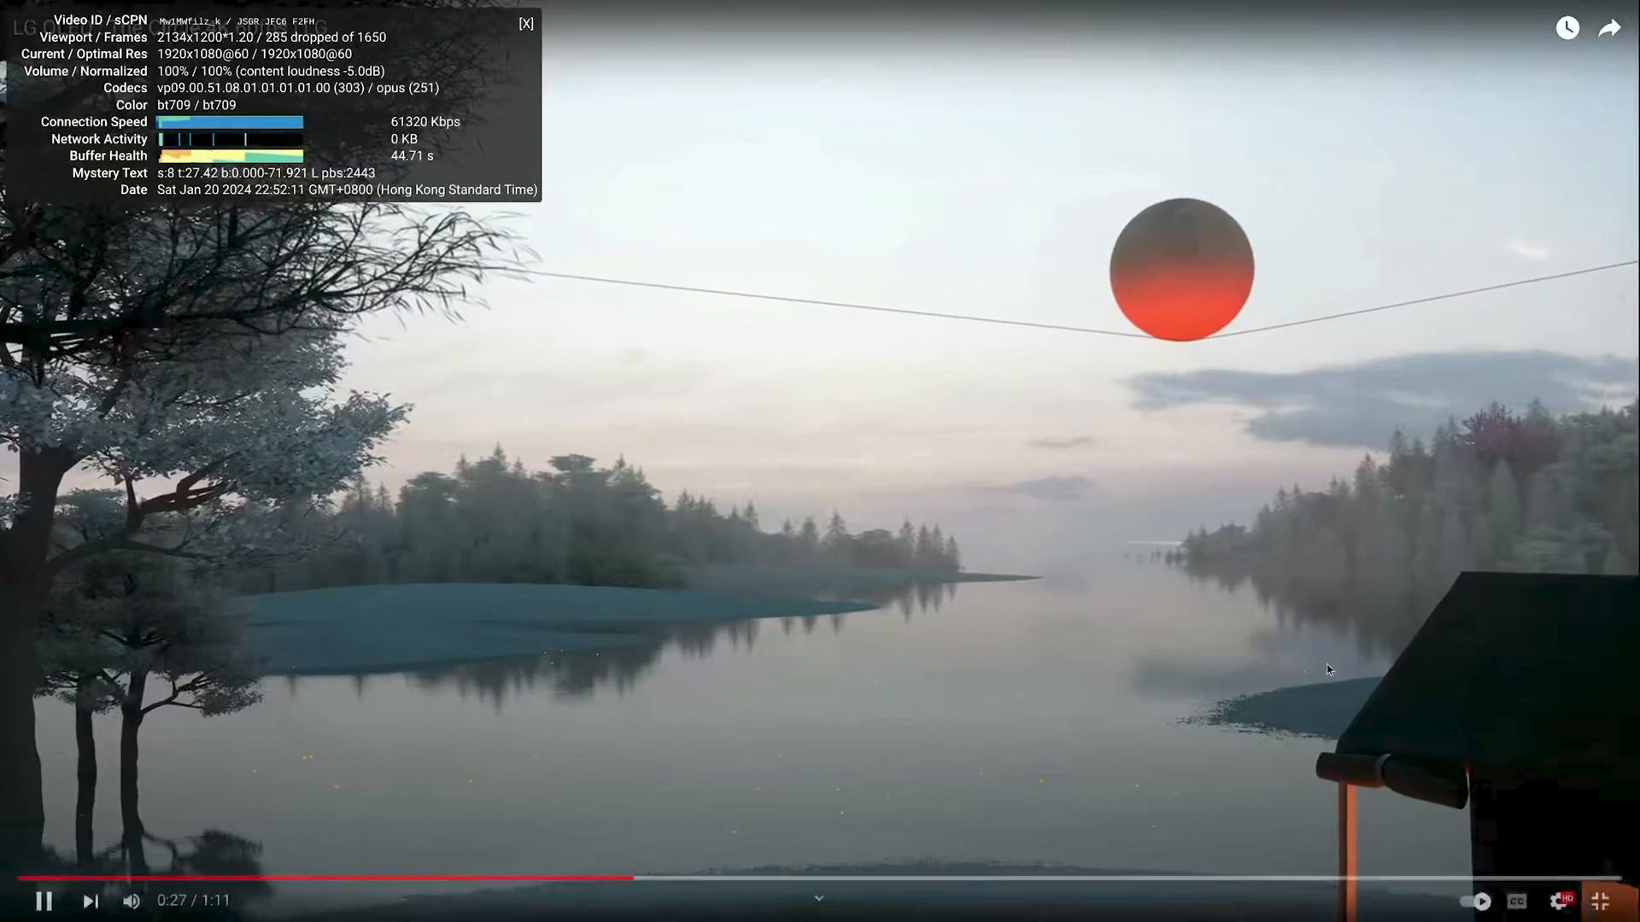
pyautogui.click(1600, 900)
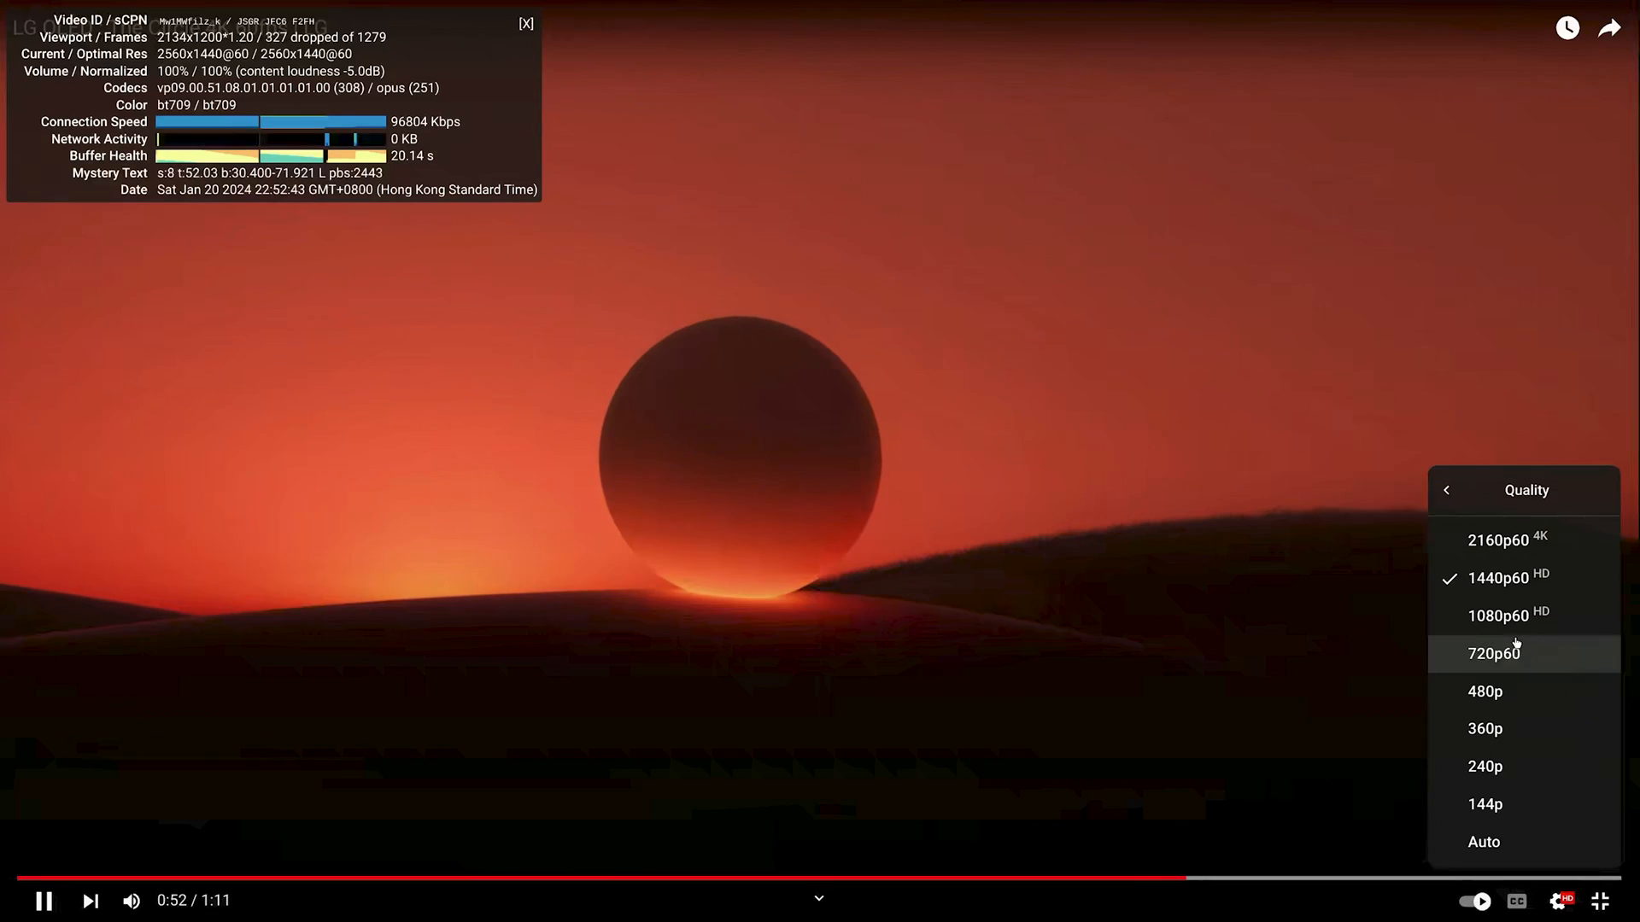
pyautogui.click(1498, 538)
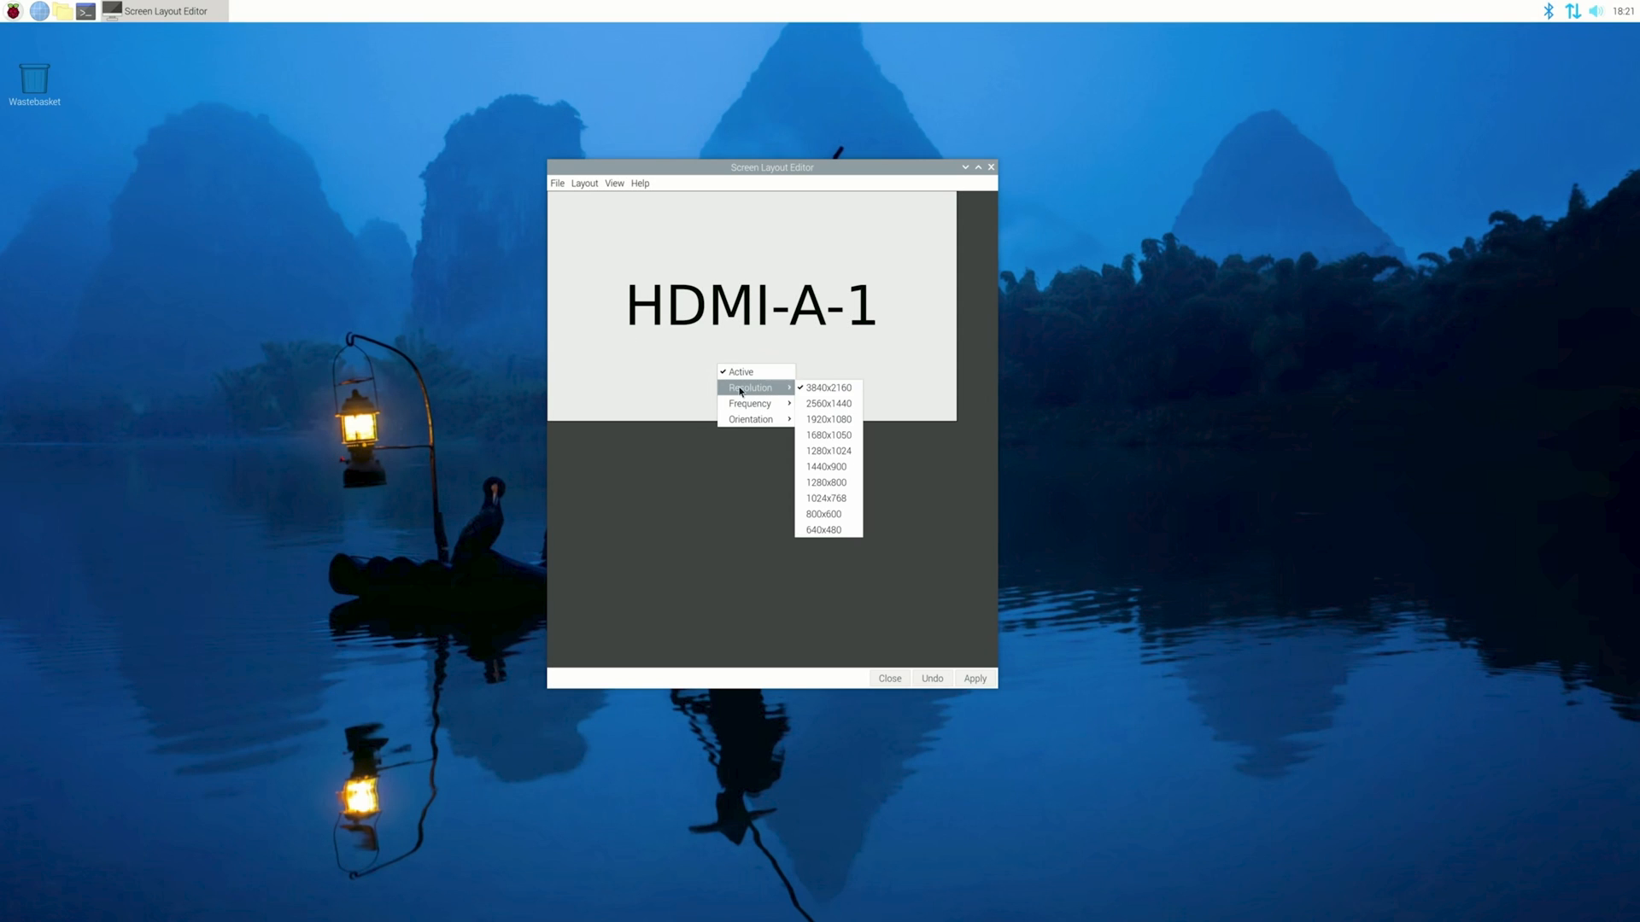
pyautogui.moveTo(750, 403)
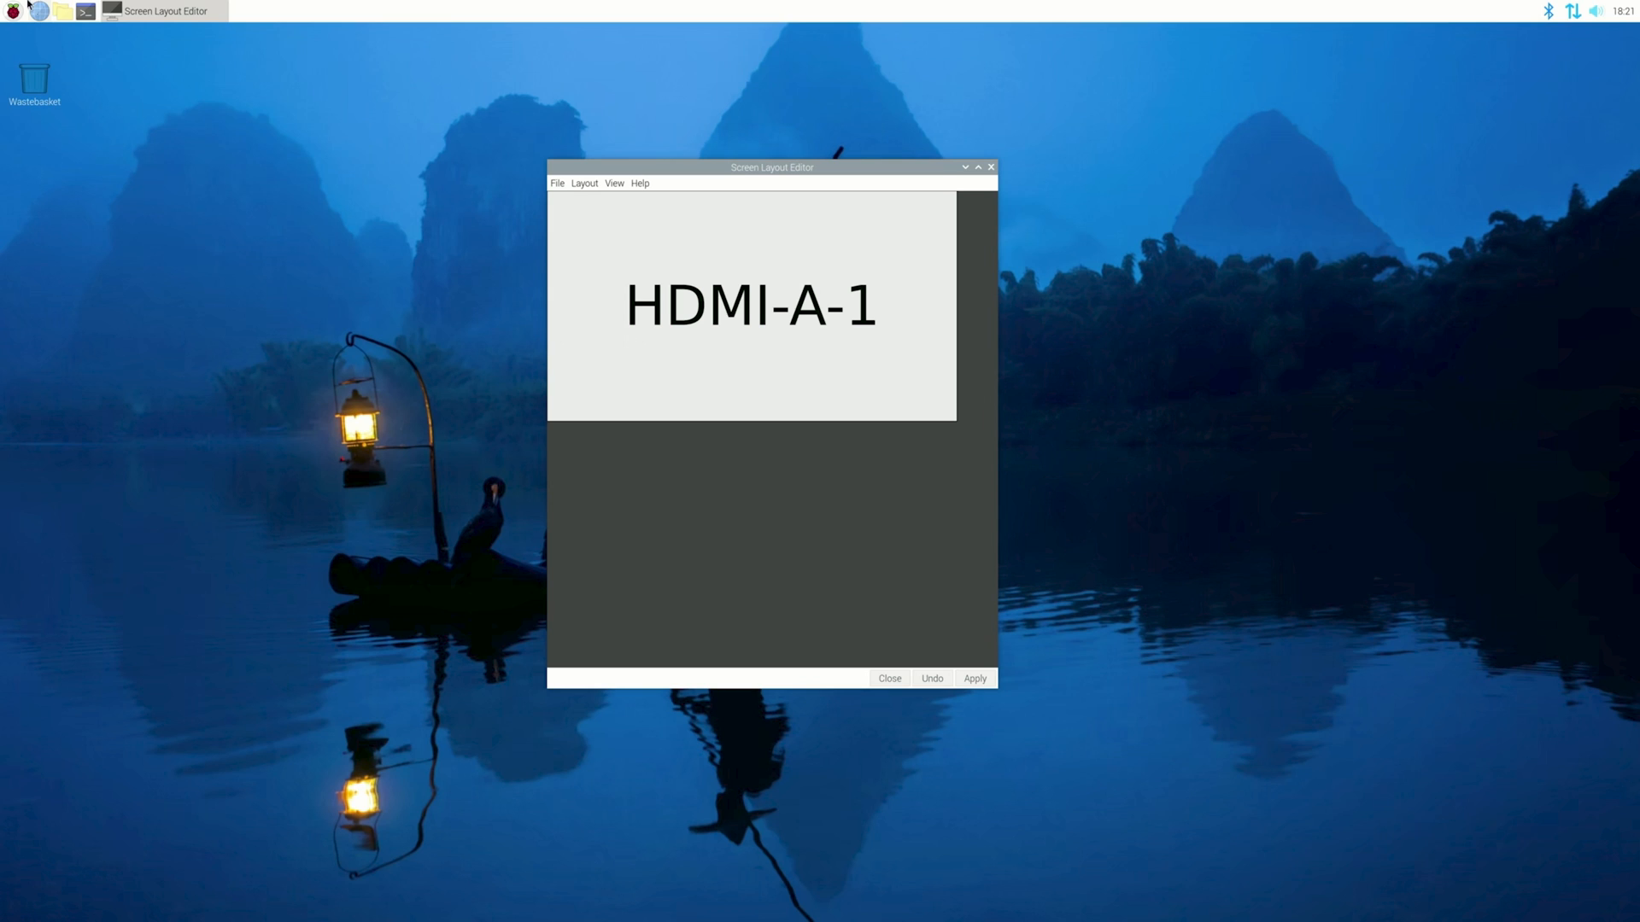
# - View HDMI-A-1's Frequency choices showing 59.951Hz checked after fullscreen Japan 4K playback
pyautogui.click(39, 10)
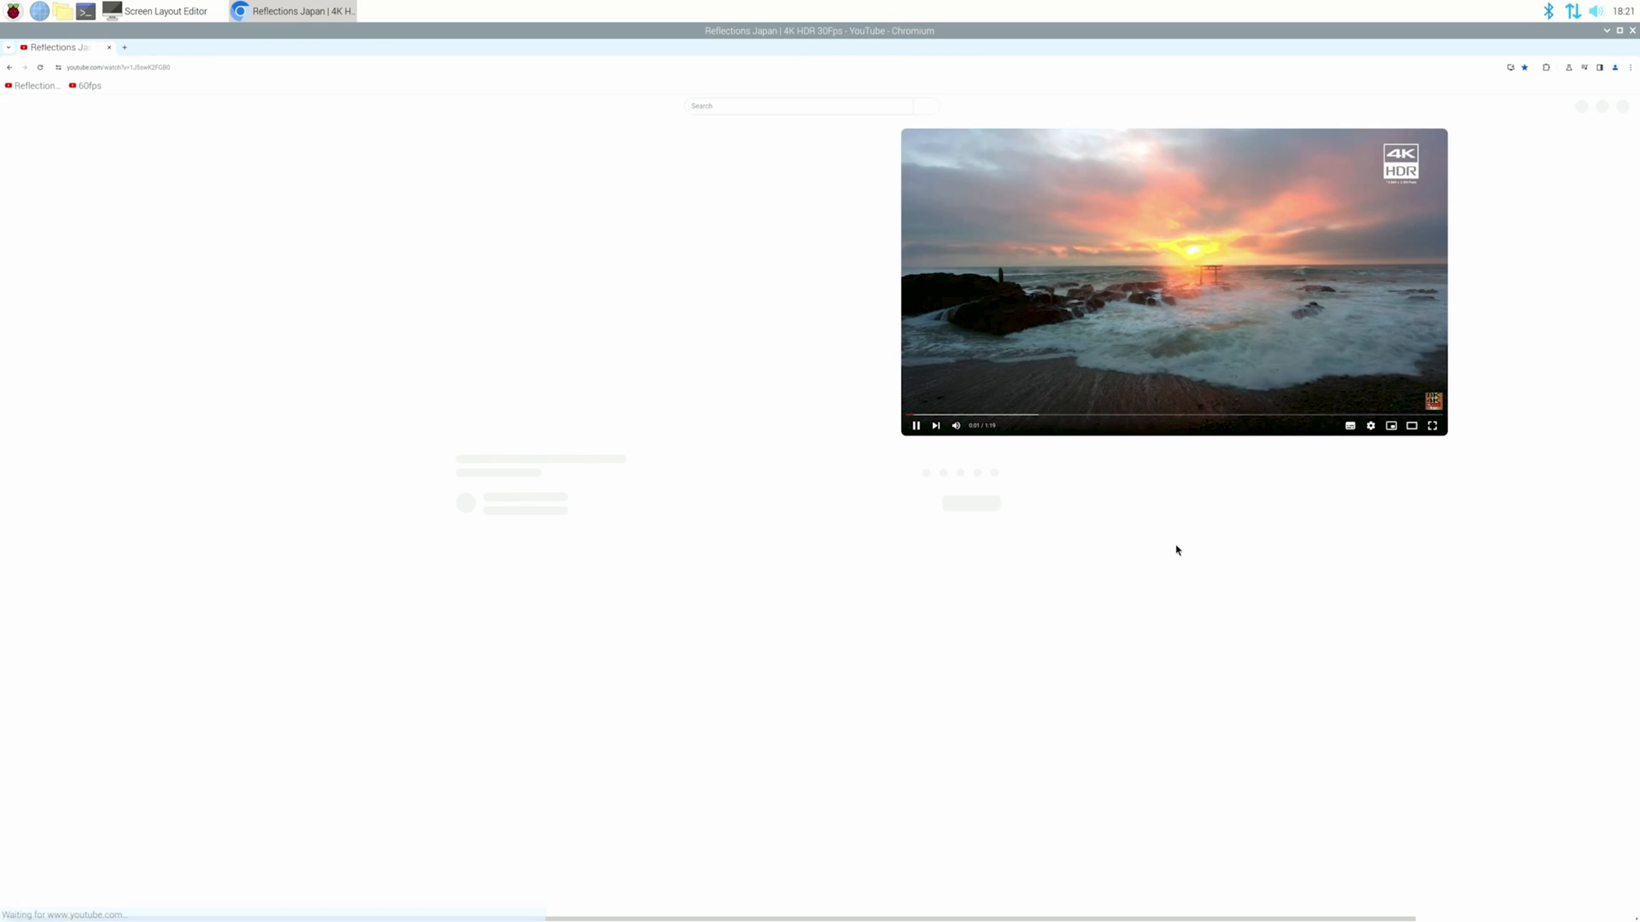
pyautogui.click(1431, 425)
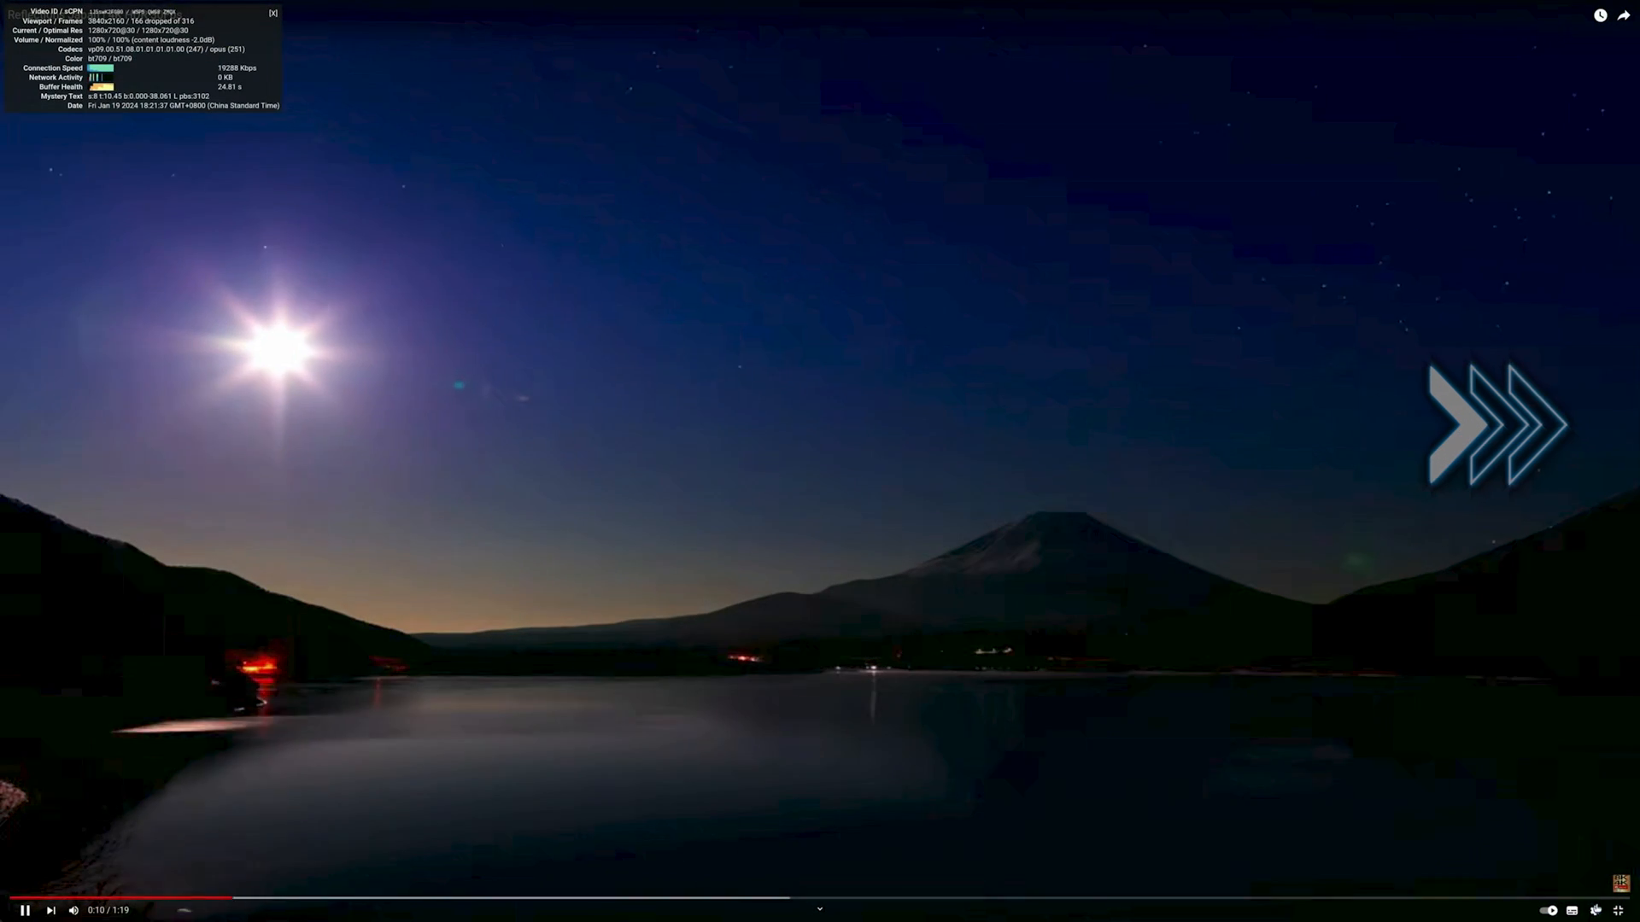
pyautogui.click(1496, 424)
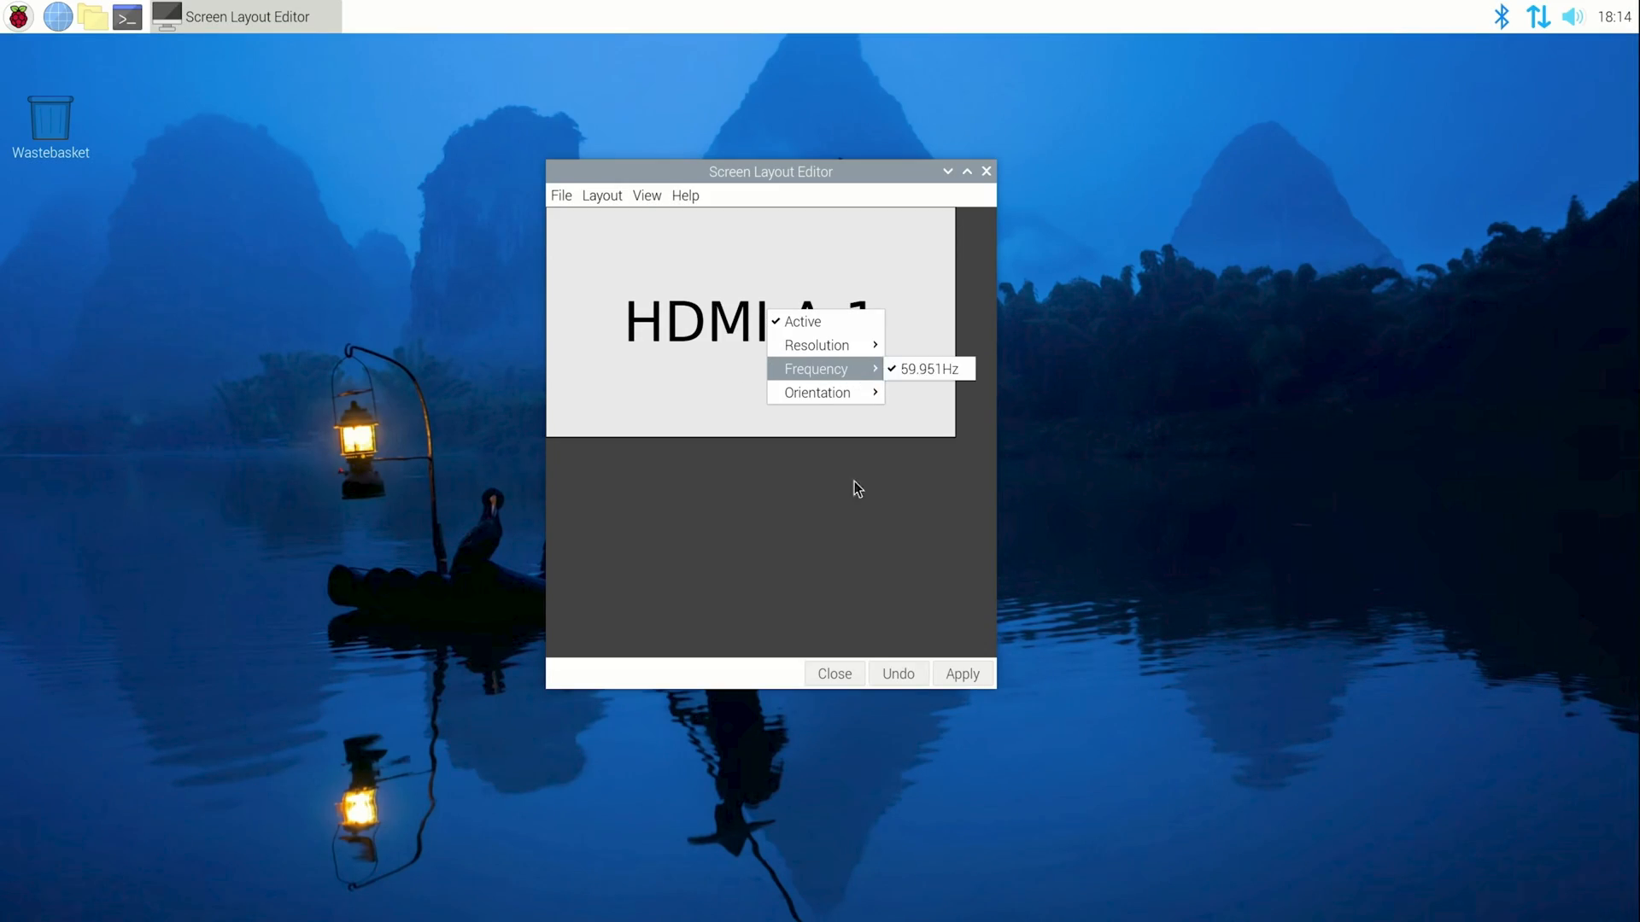
# - Switch the fullscreen Japan night-city clip from Auto to 1440p, loading 2560x1440@30
pyautogui.click(431, 17)
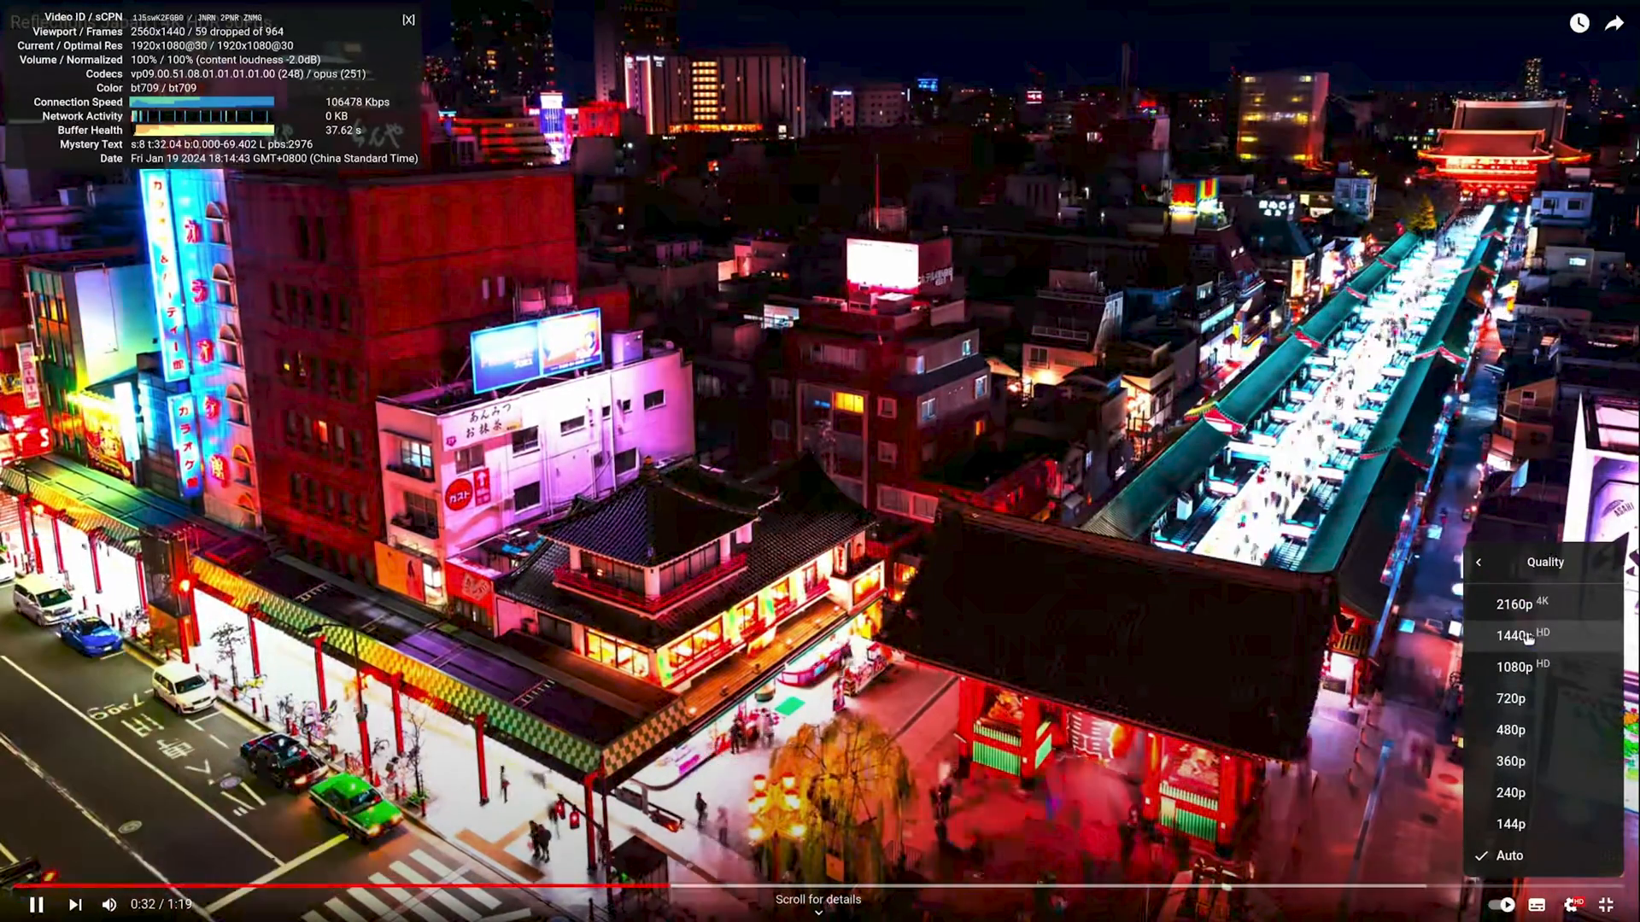
pyautogui.click(1508, 635)
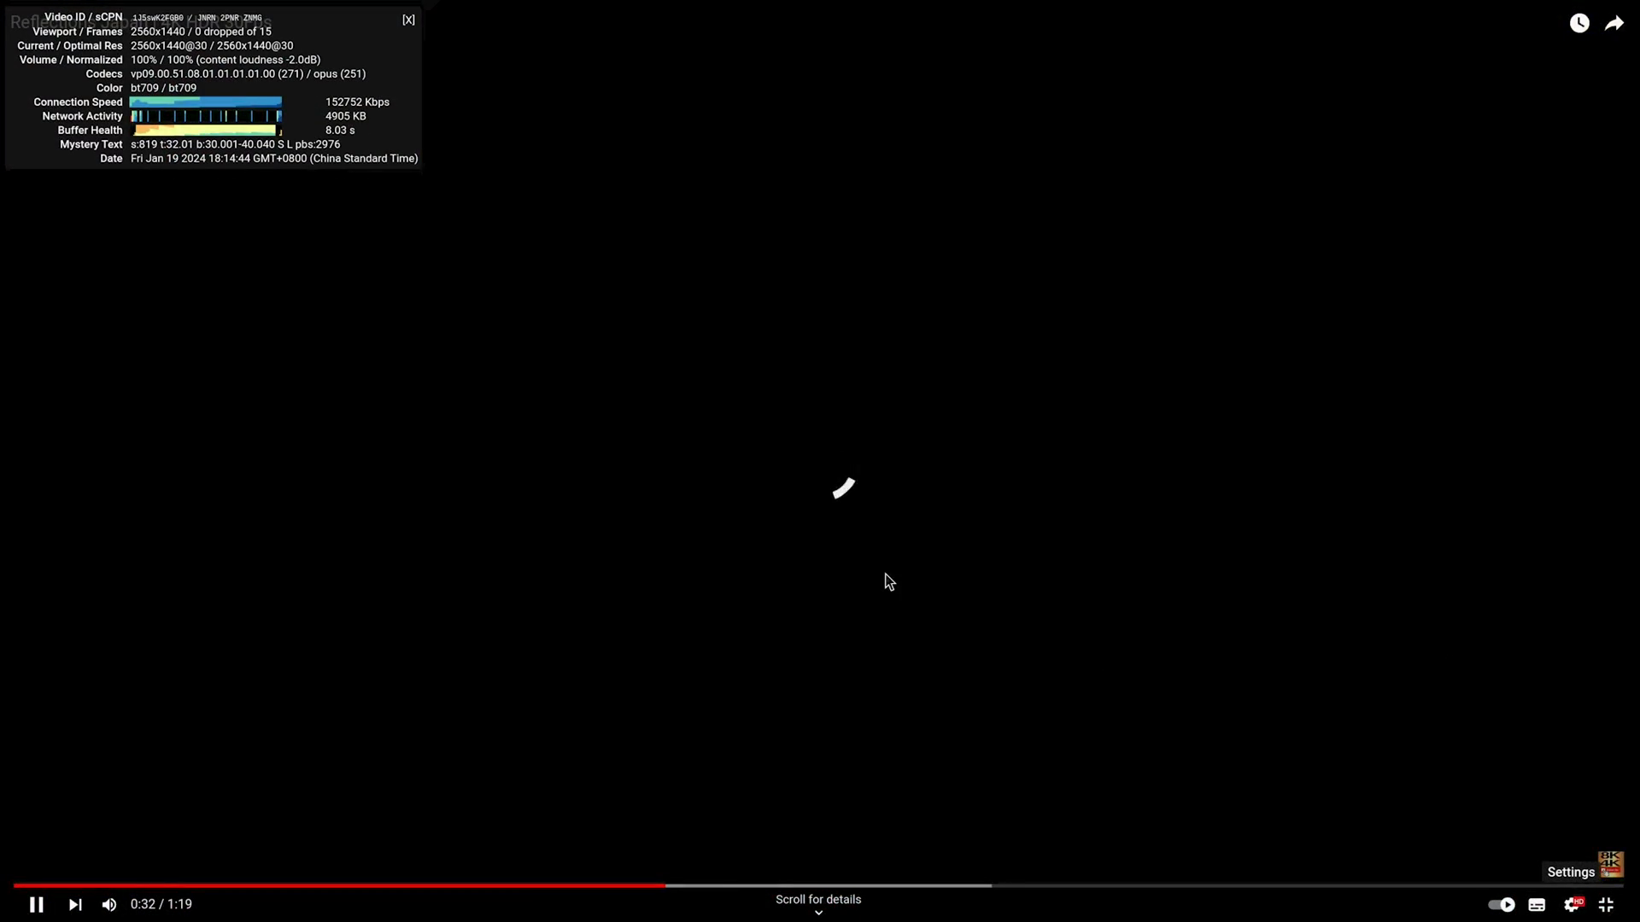